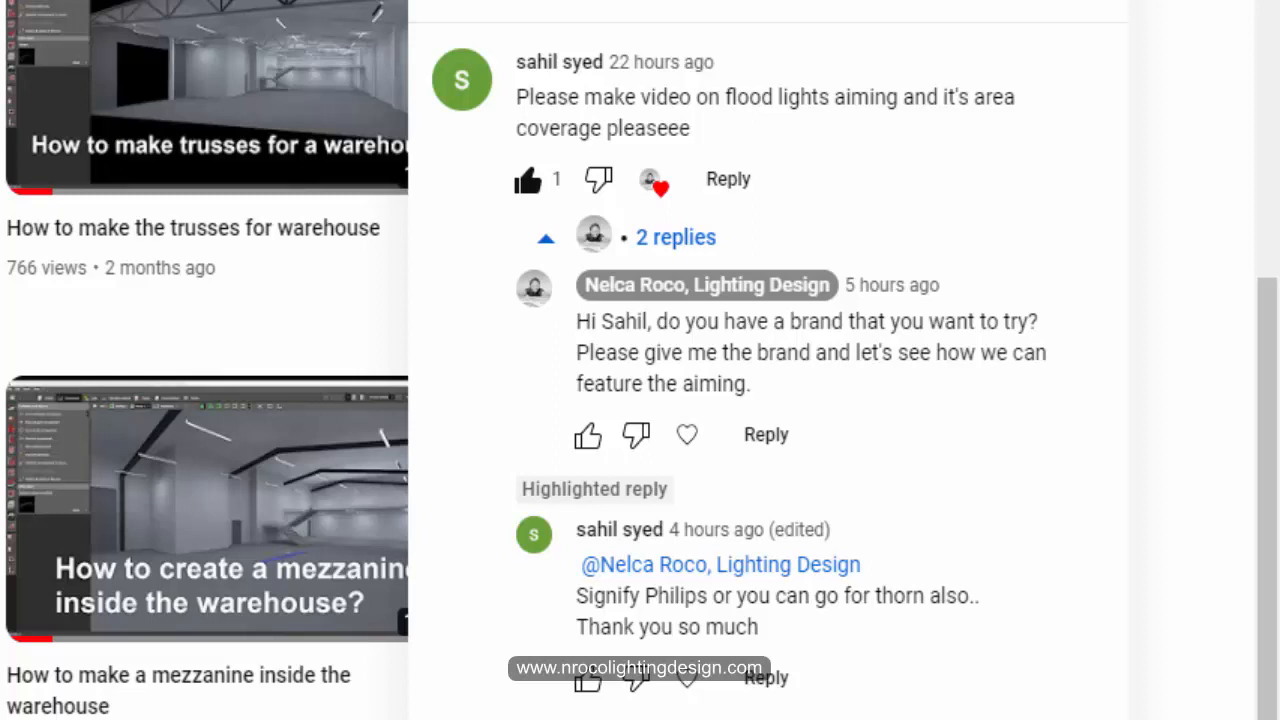
mouse_move(1212, 442)
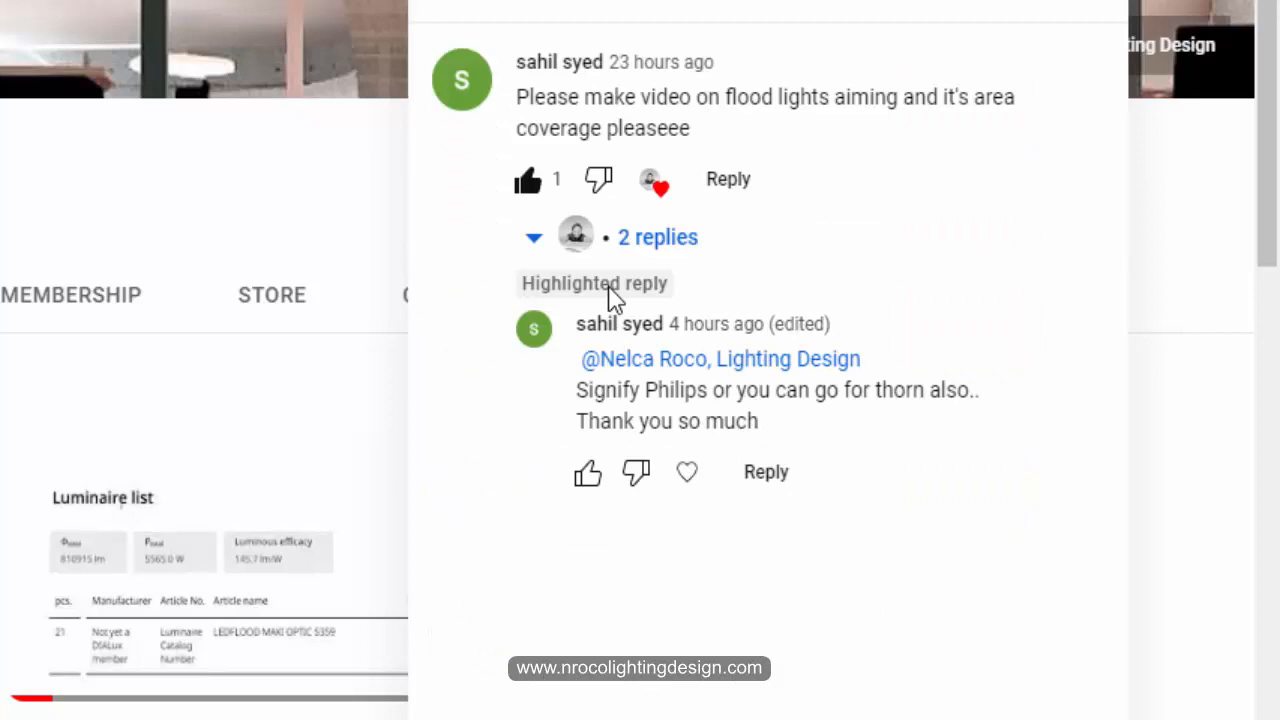
mouse_move(644, 312)
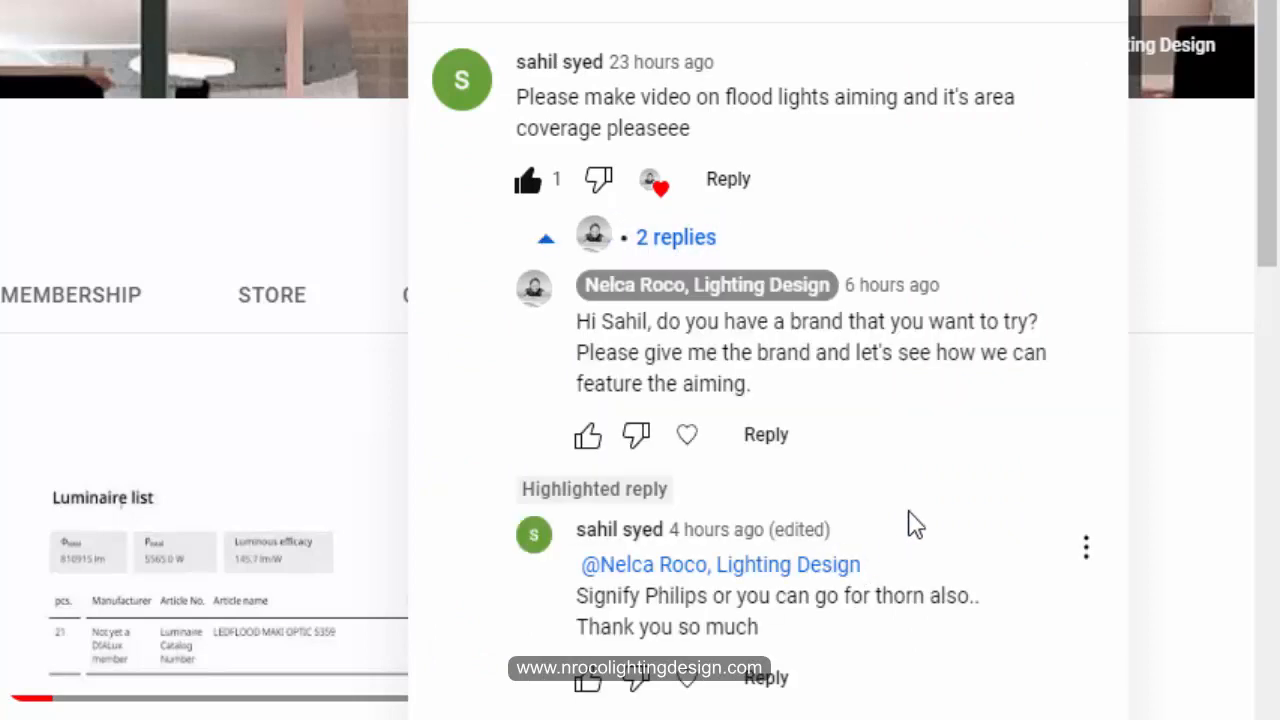
mouse_move(1100, 516)
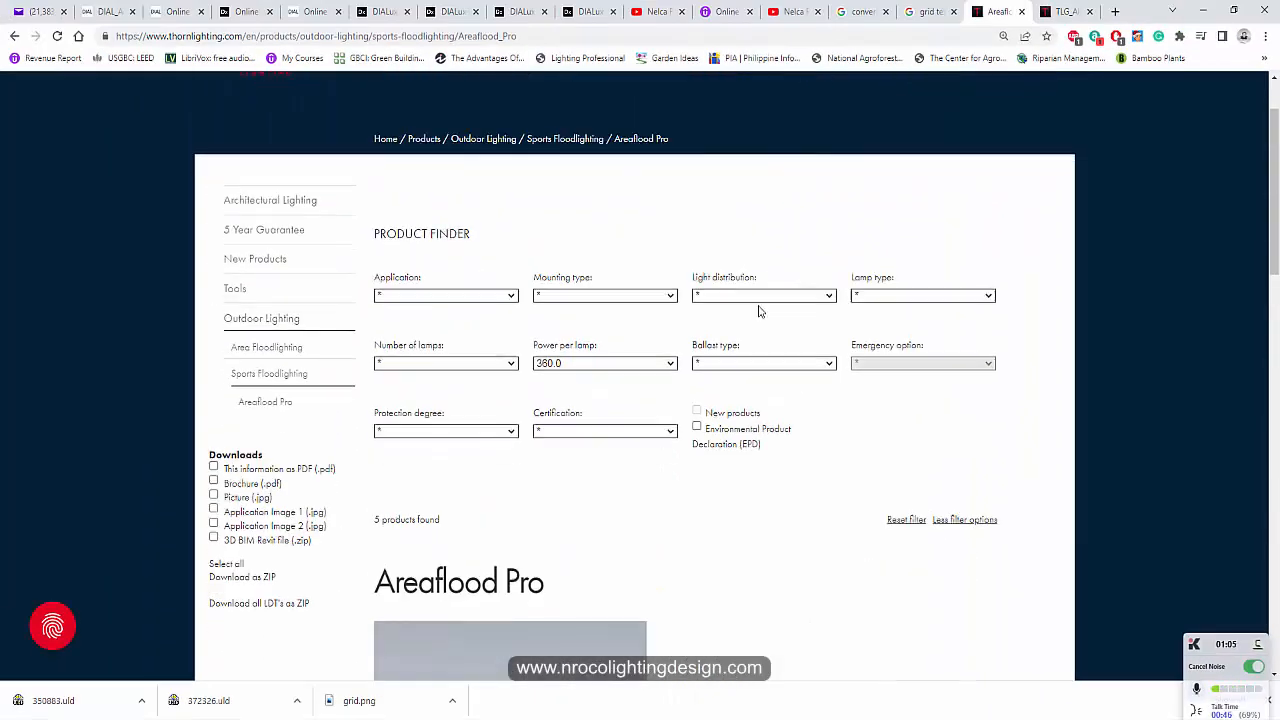
- Browse Thorn's Area Floodlighting range and go to the Altis Gen4 product
scroll(down, 3)
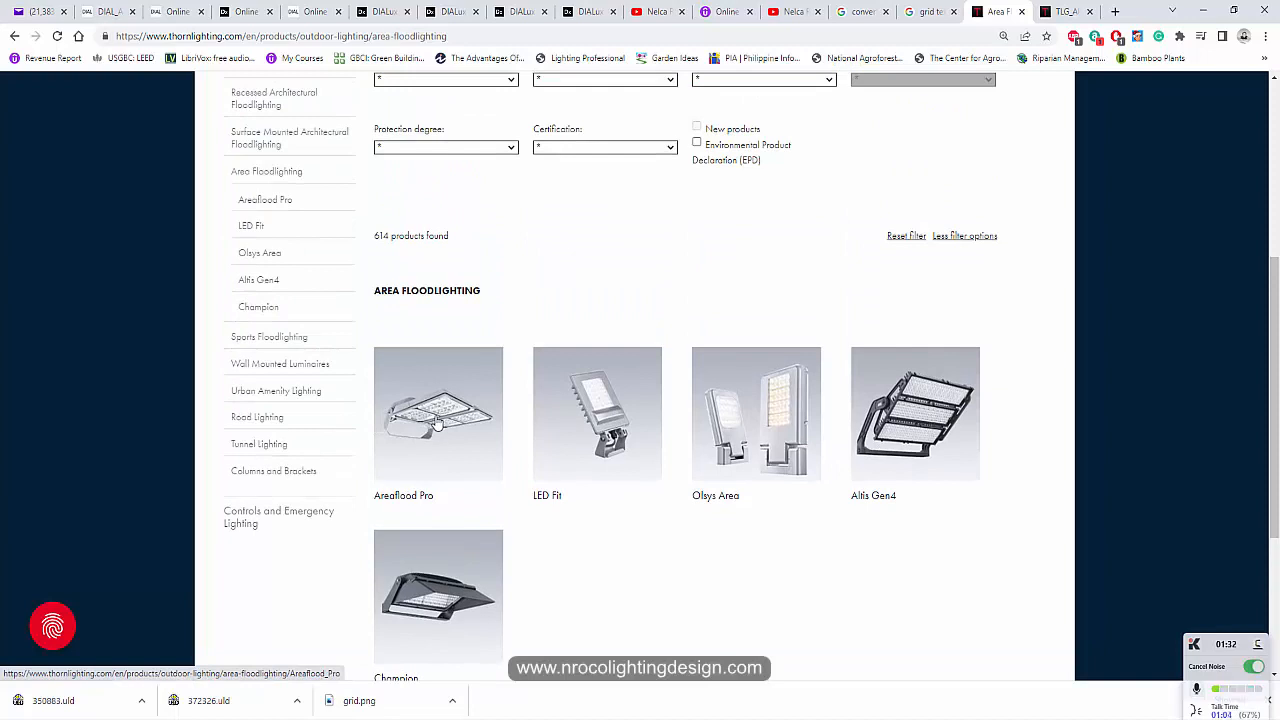
mouse_move(488, 478)
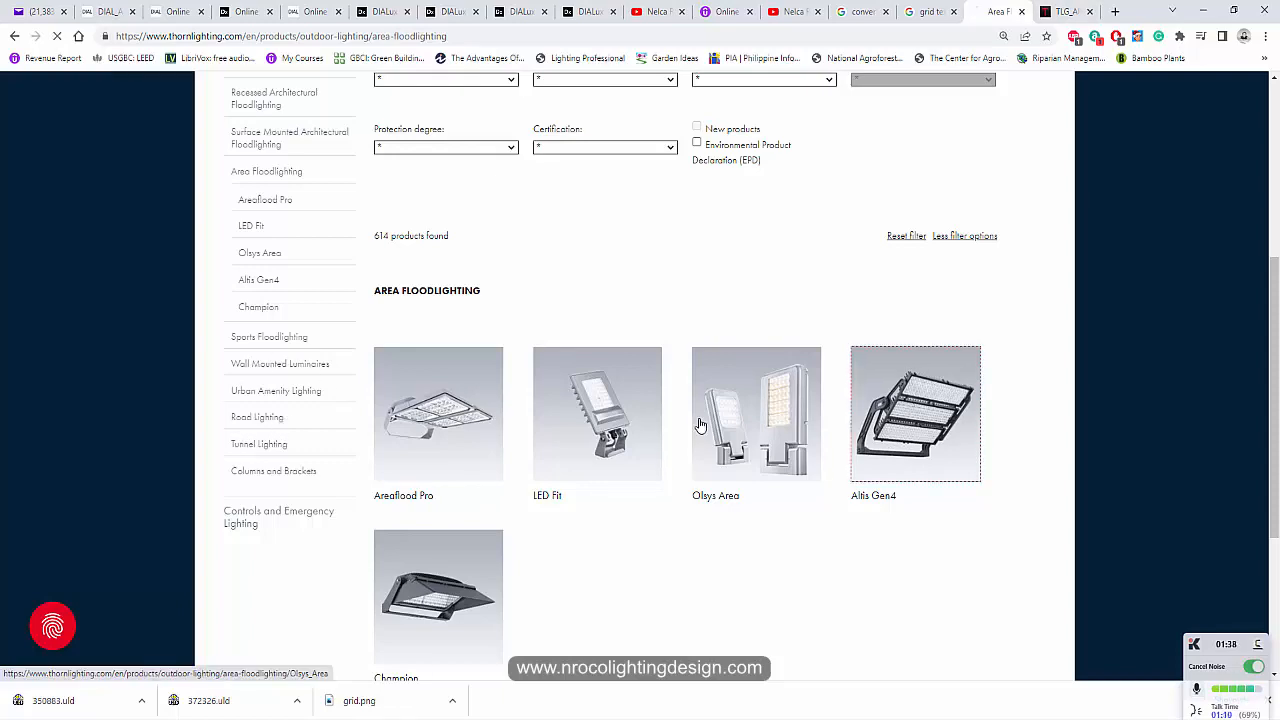
click(914, 412)
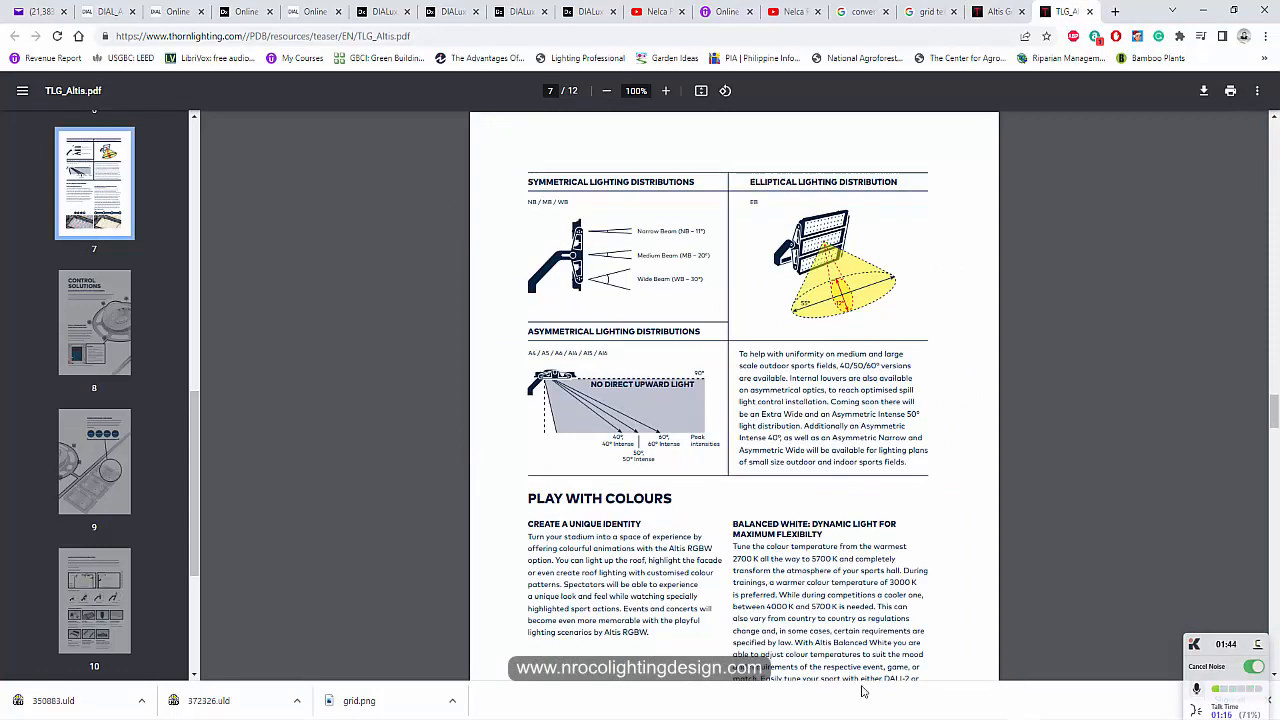
- Zoom in on the Altis brochure's lighting distributions page to read the beam angles
click(664, 92)
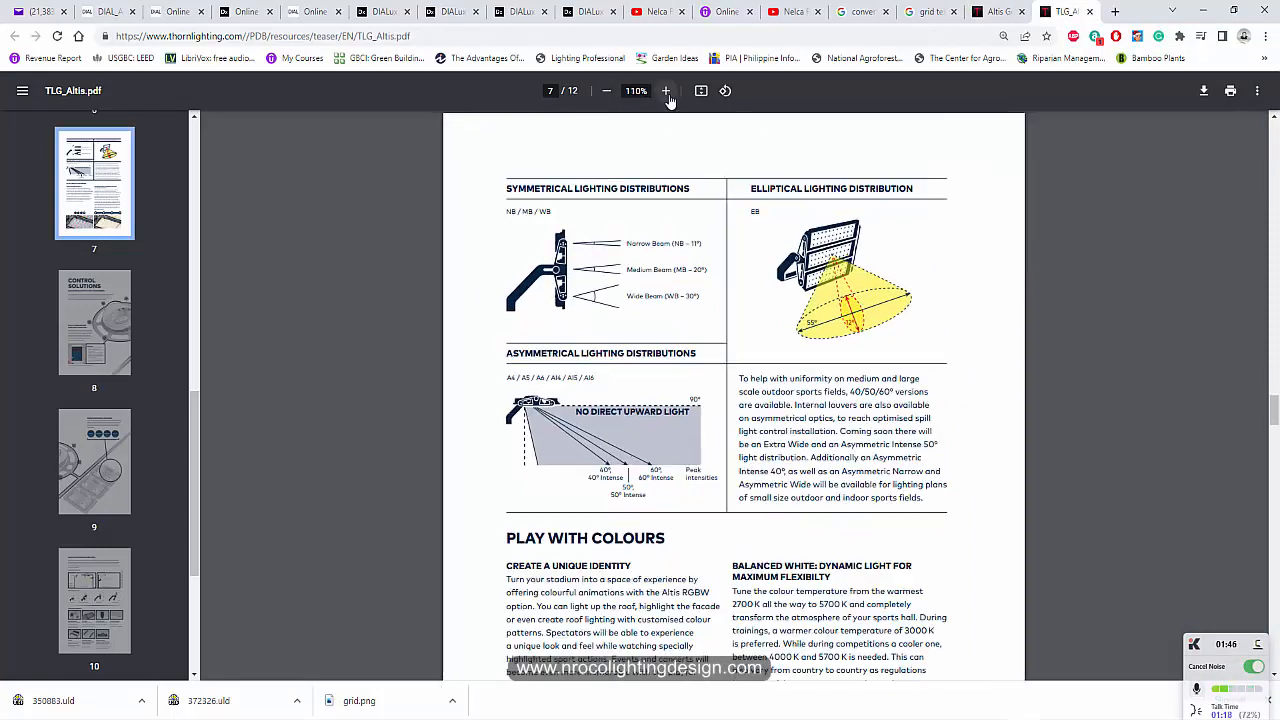
click(664, 92)
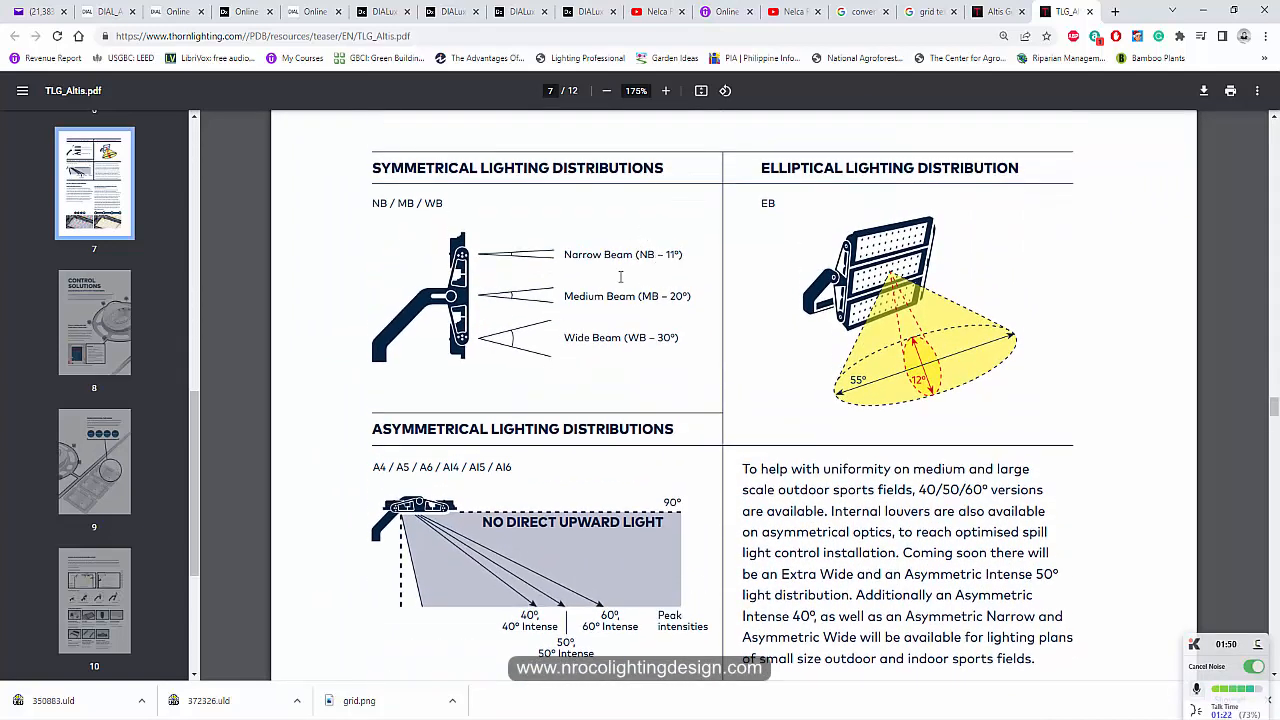
mouse_move(664, 92)
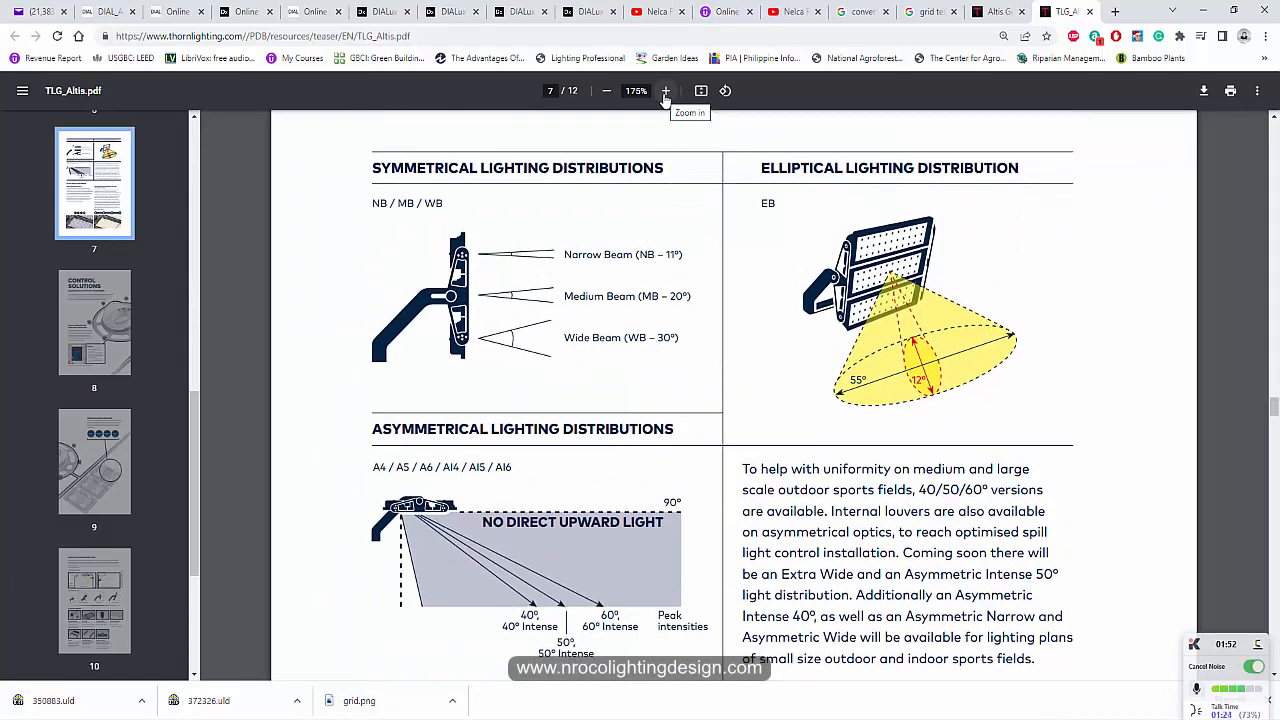
mouse_move(476, 256)
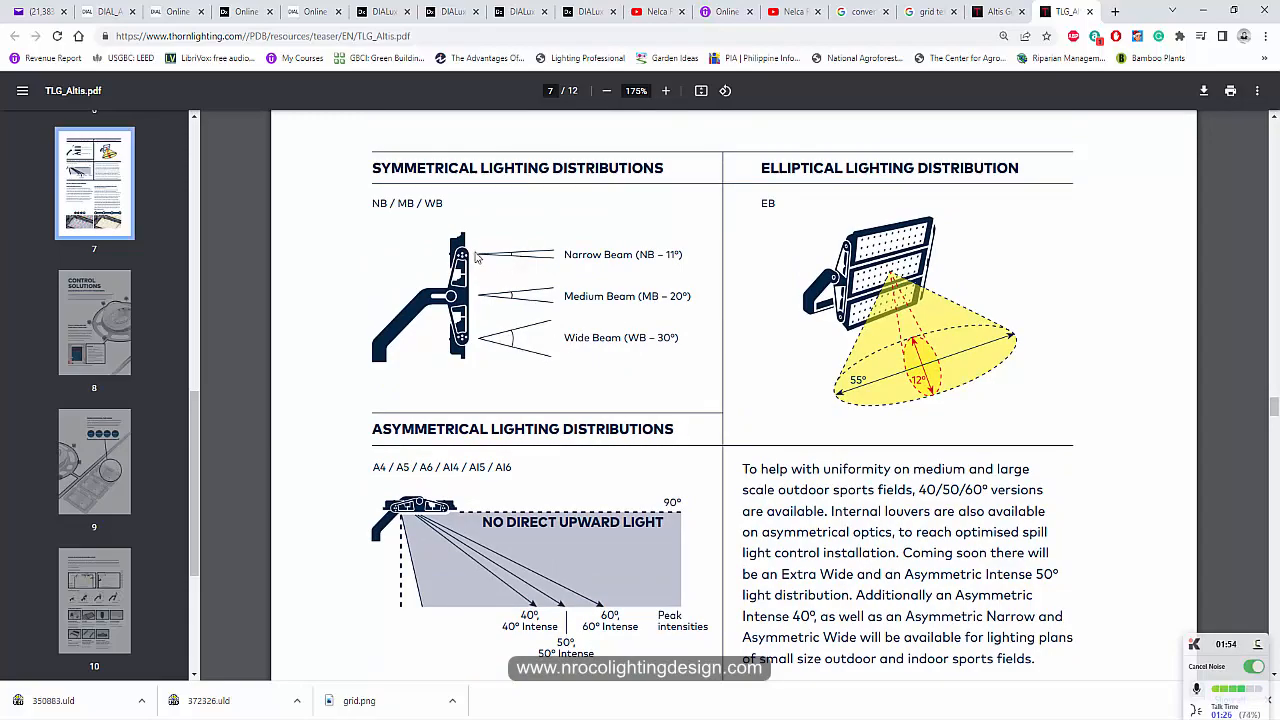
mouse_move(494, 272)
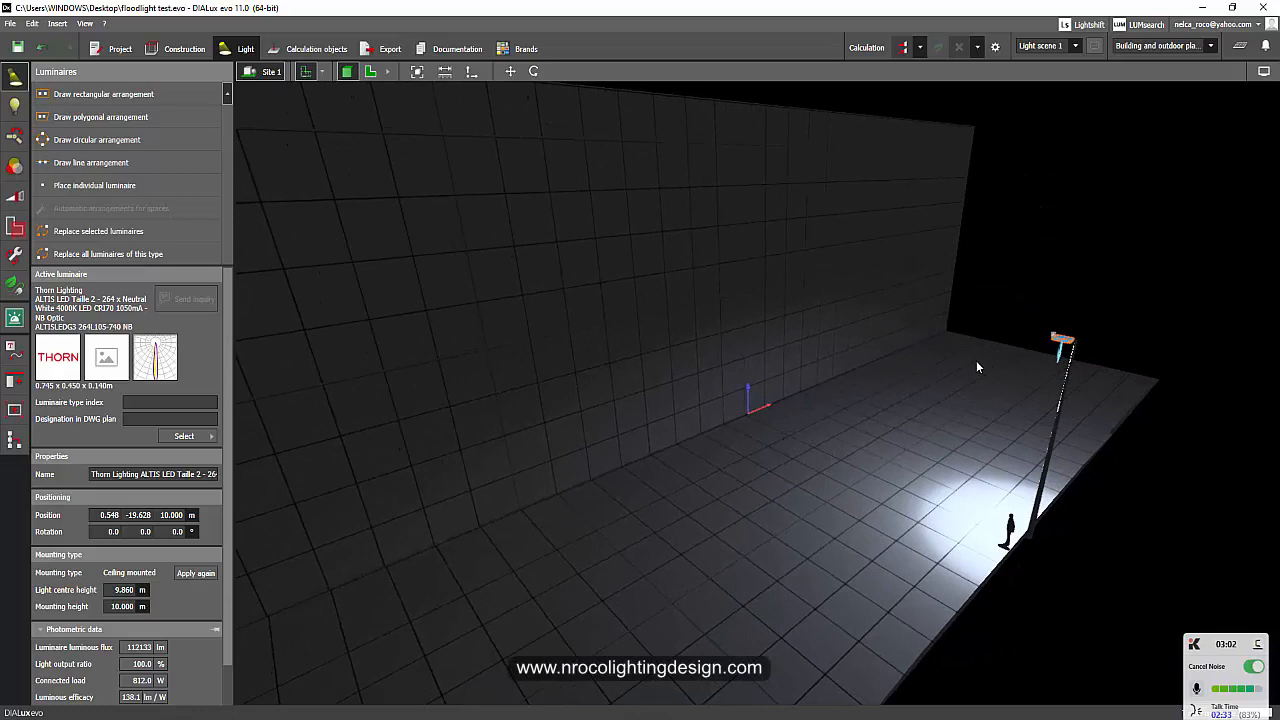
- Select the pole floodlight and tilt it up so its beam hits the wall
drag(978, 368, 962, 404)
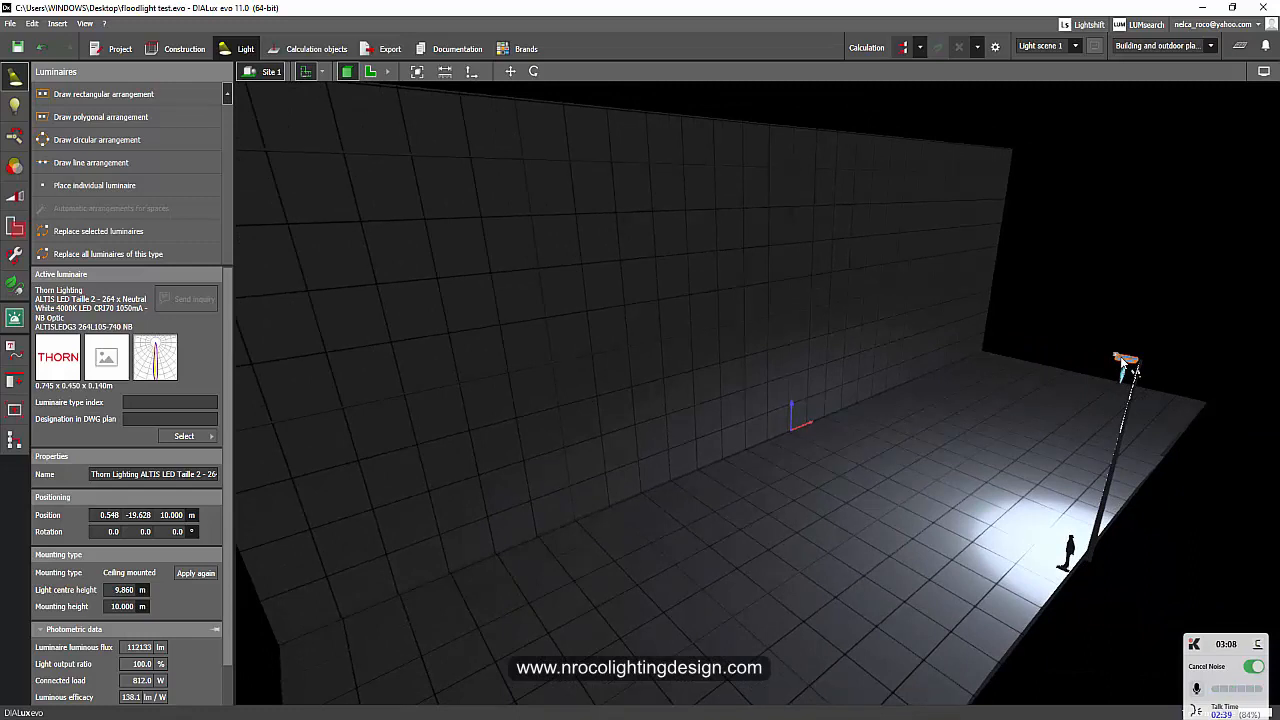
click(1124, 364)
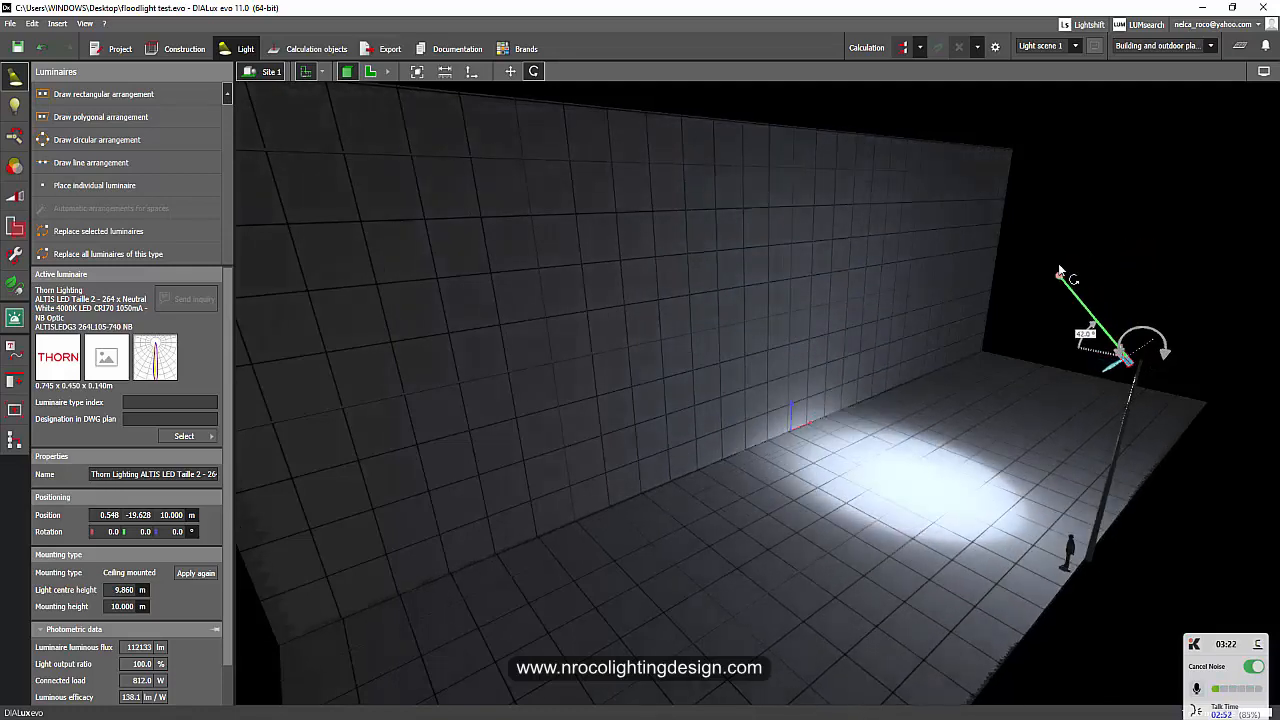
drag(1062, 276, 1068, 266)
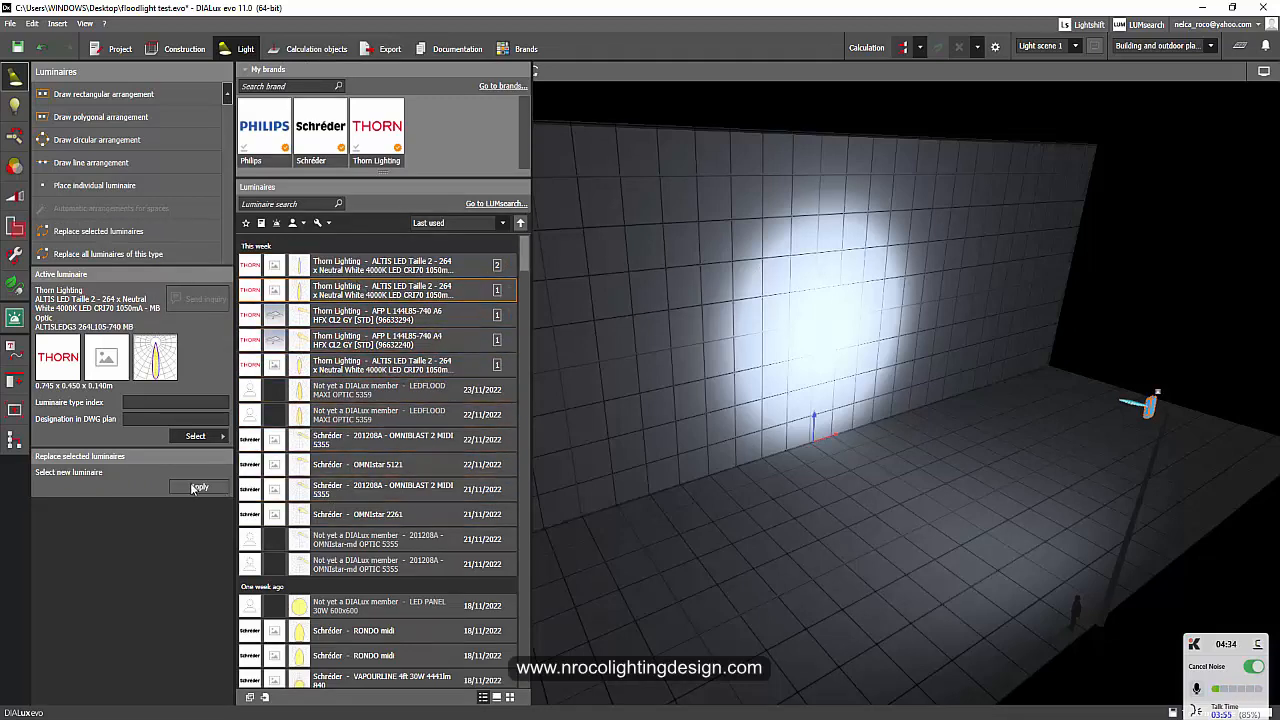
- Replace the selected luminaire with the chosen Thorn Altis variant
click(200, 488)
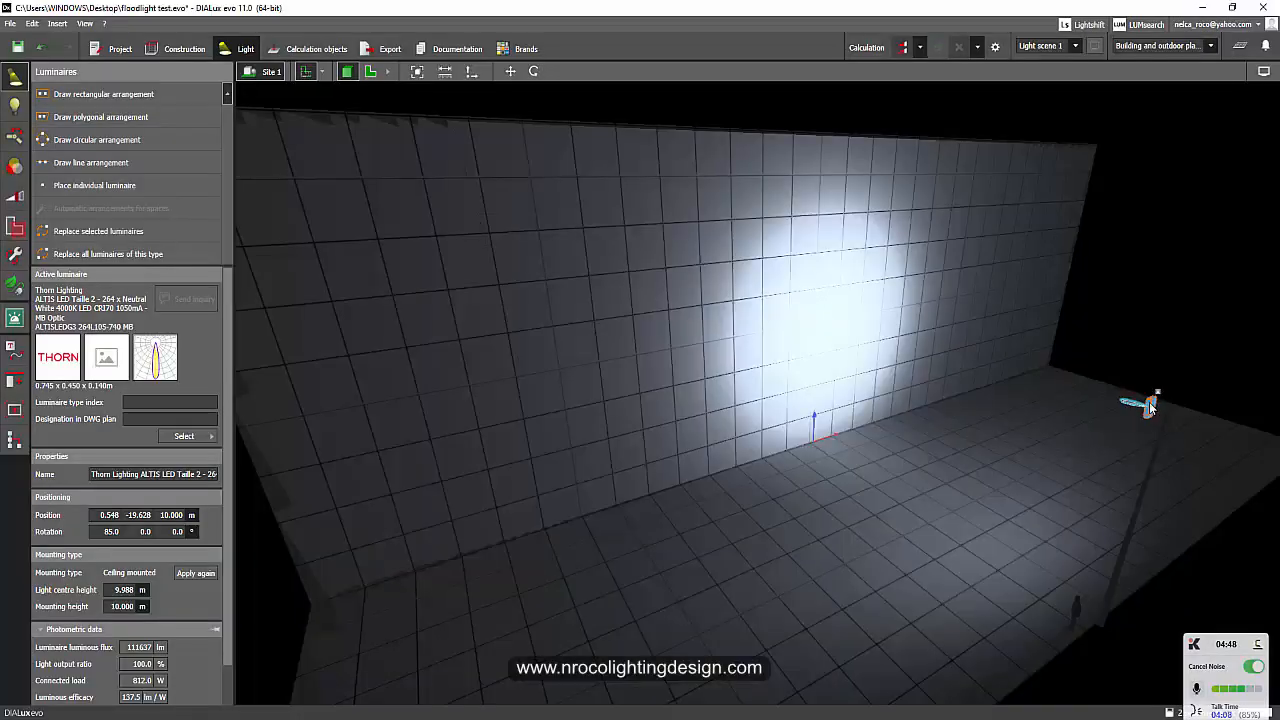
- Select the replacement Altis floodlight to adjust its rotation values
click(1150, 404)
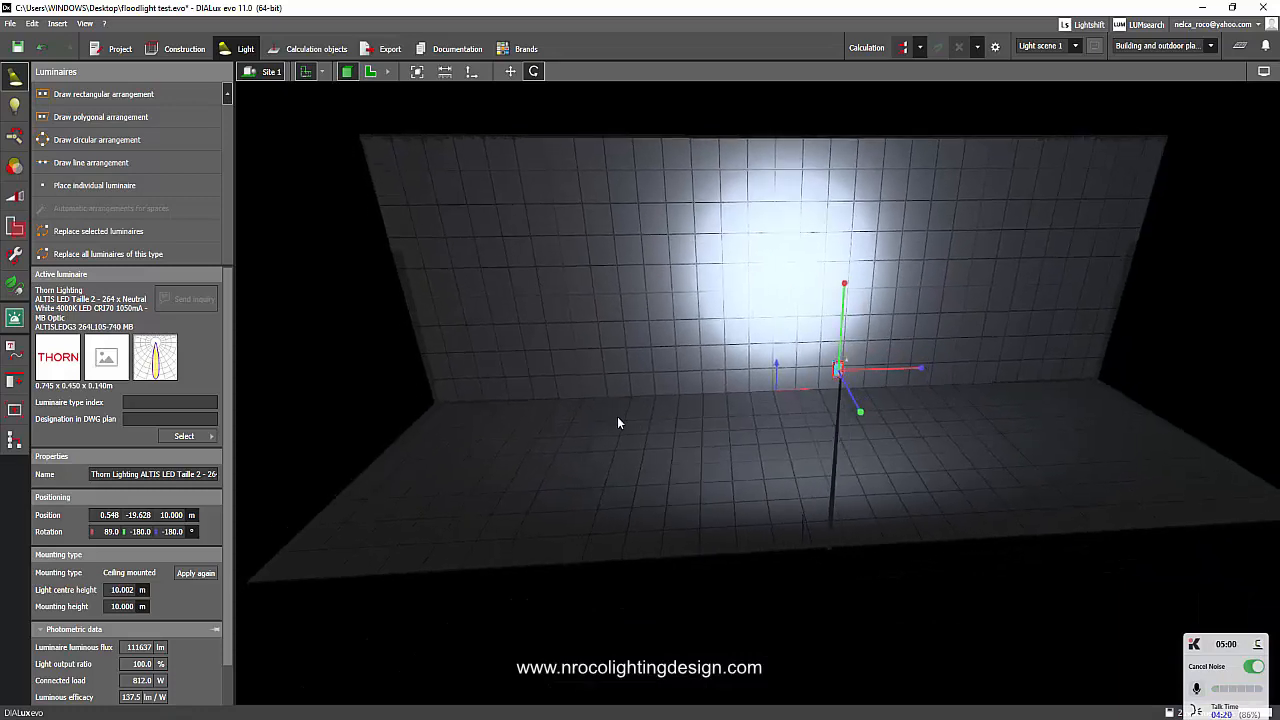
mouse_move(742, 414)
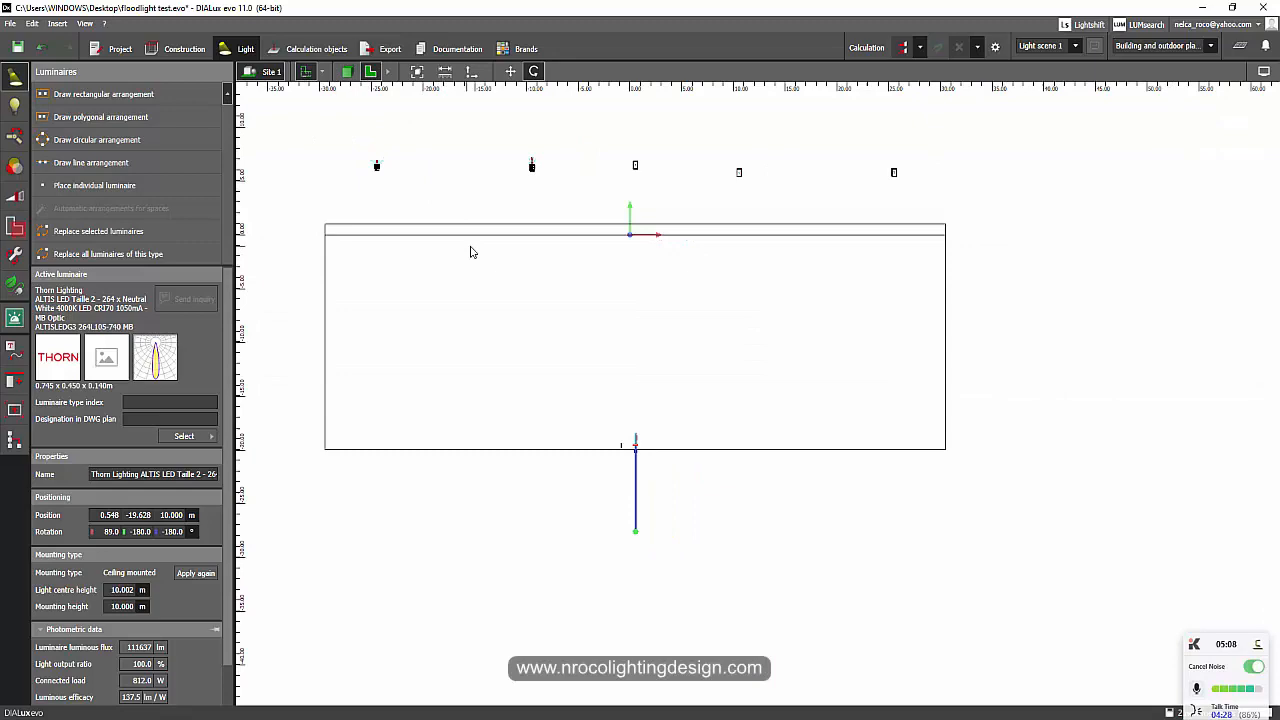
- Return to the 3D view and move in on the wall to inspect the two beam patches
click(370, 72)
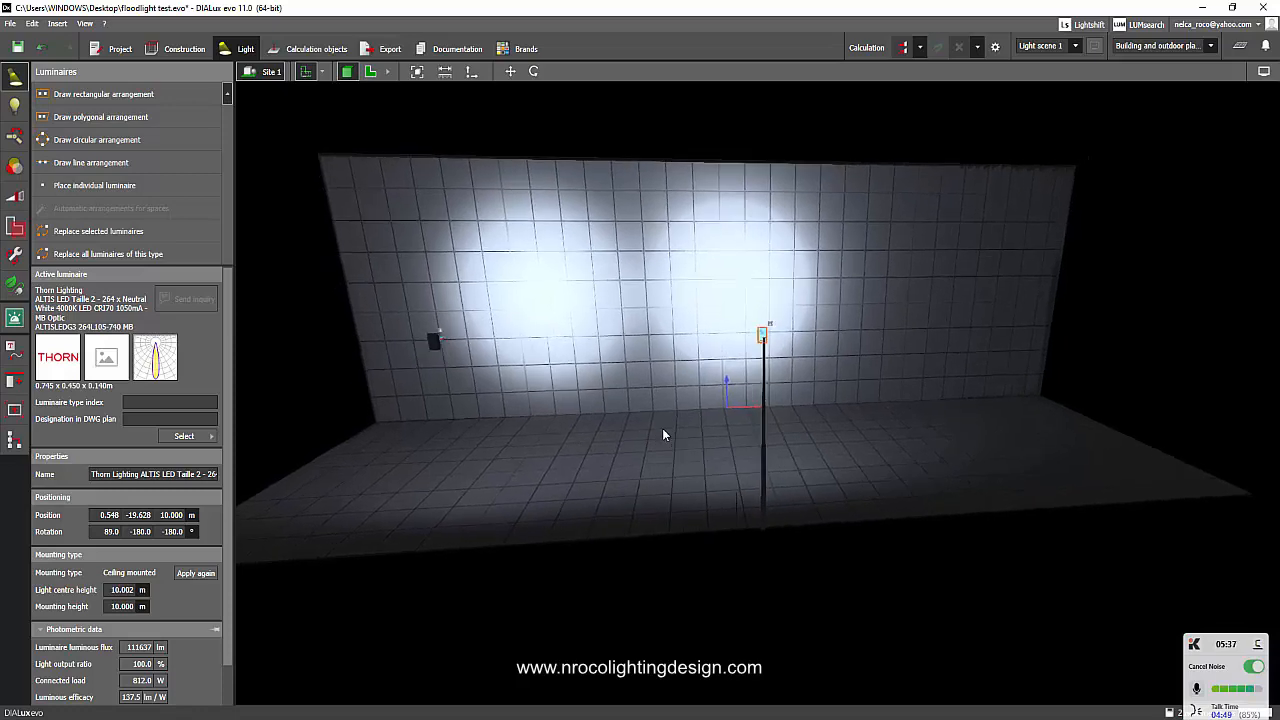
drag(664, 434, 668, 390)
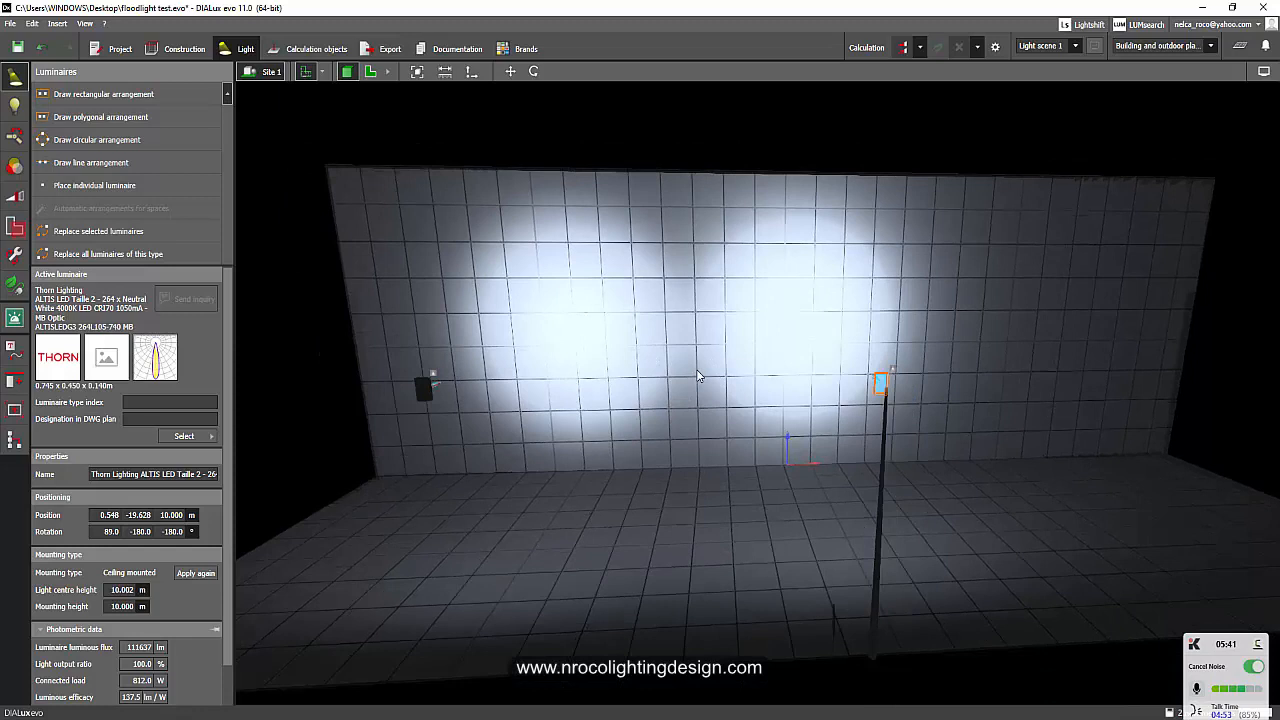
mouse_move(594, 298)
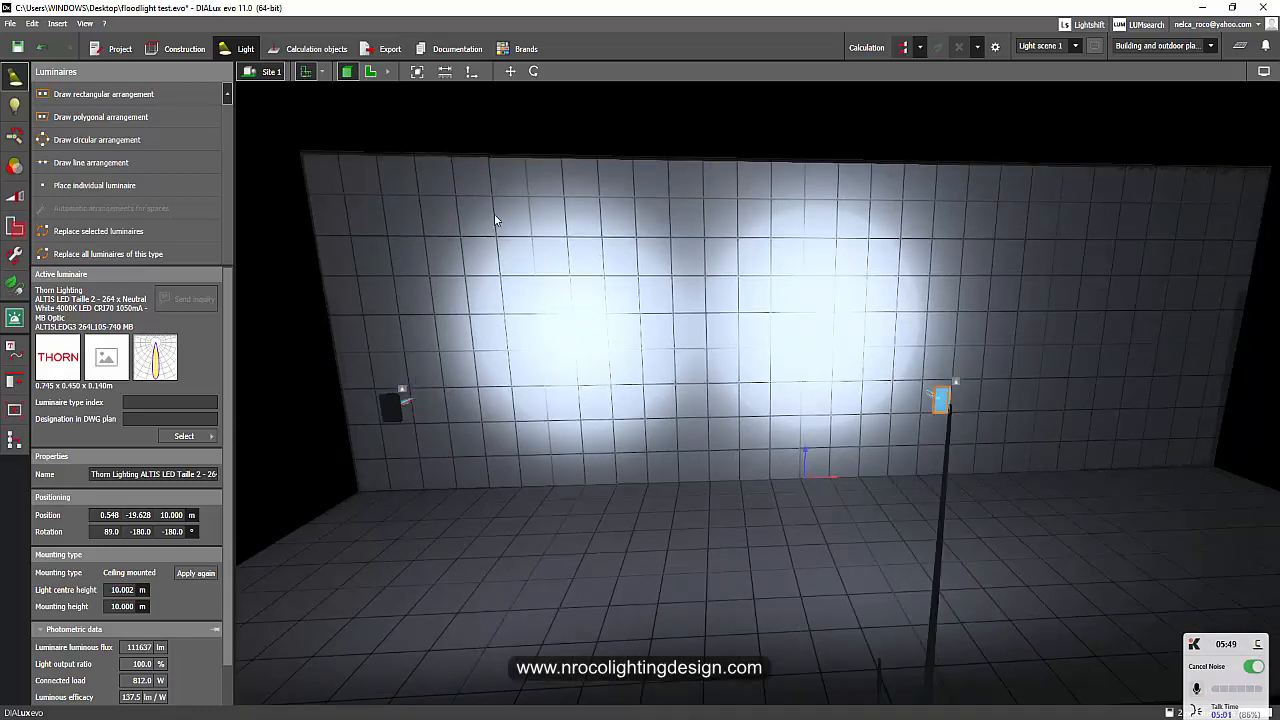
mouse_move(688, 336)
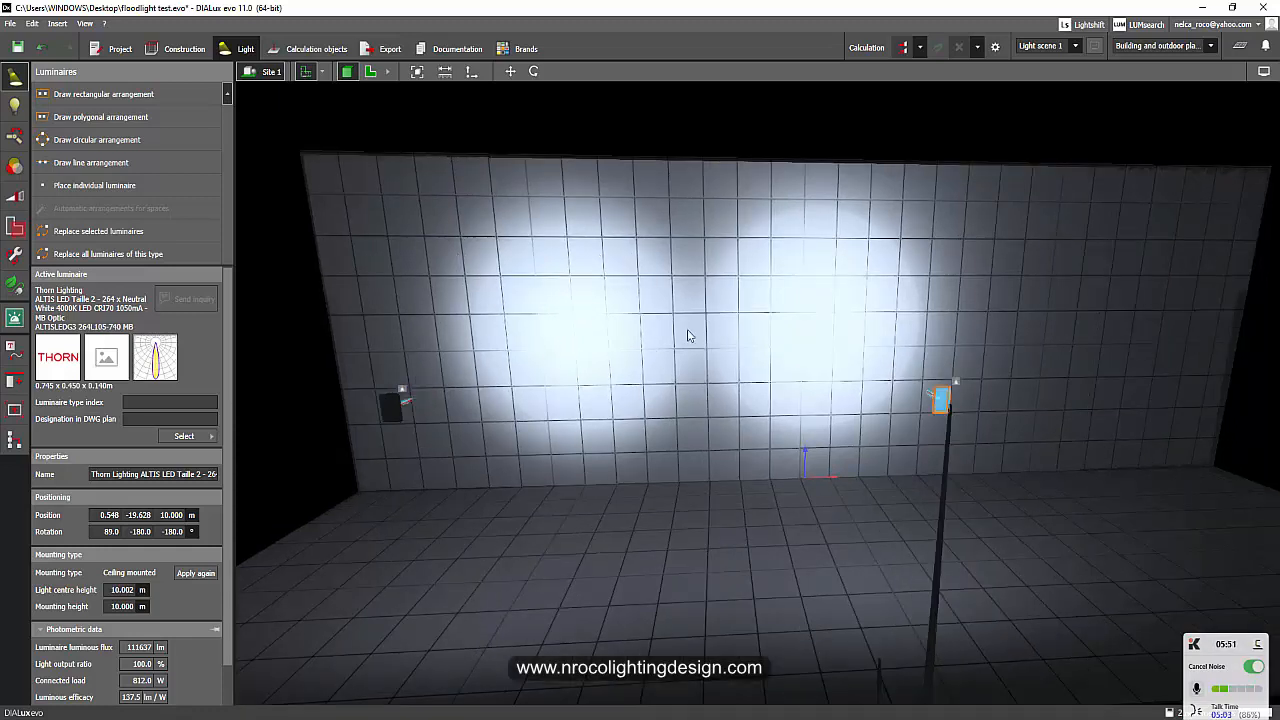
mouse_move(600, 276)
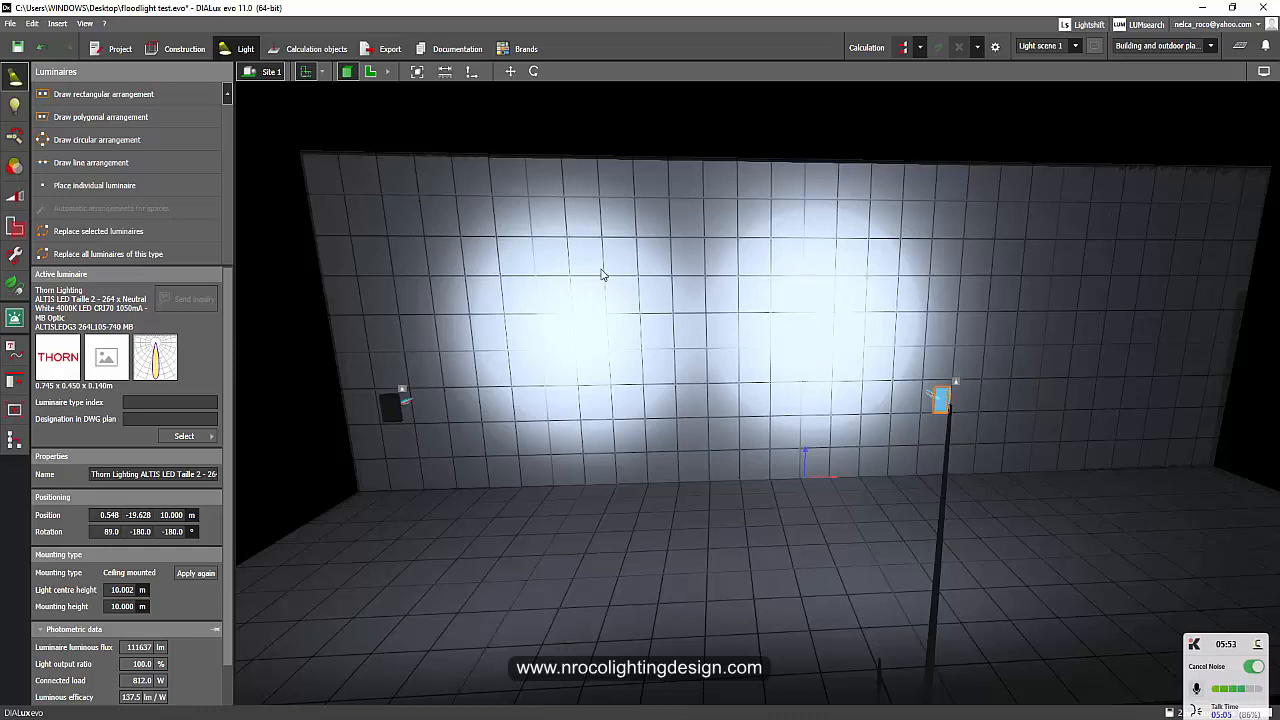
mouse_move(808, 266)
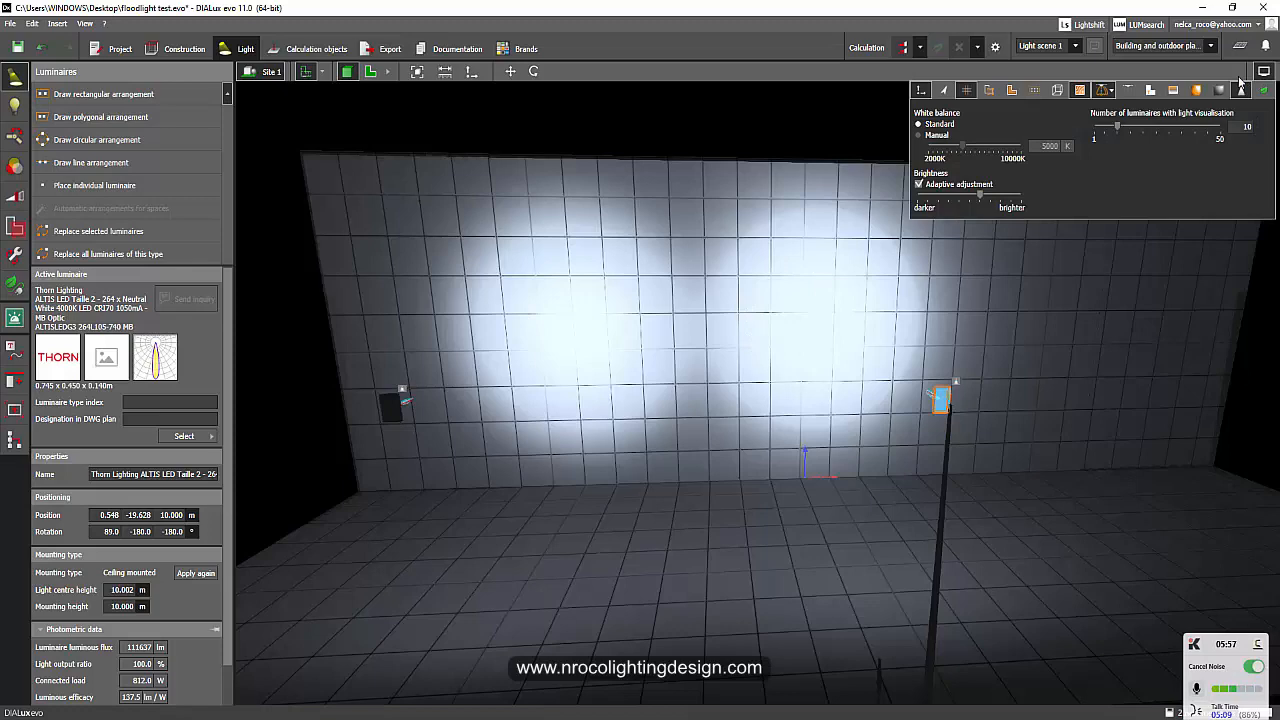
click(1196, 90)
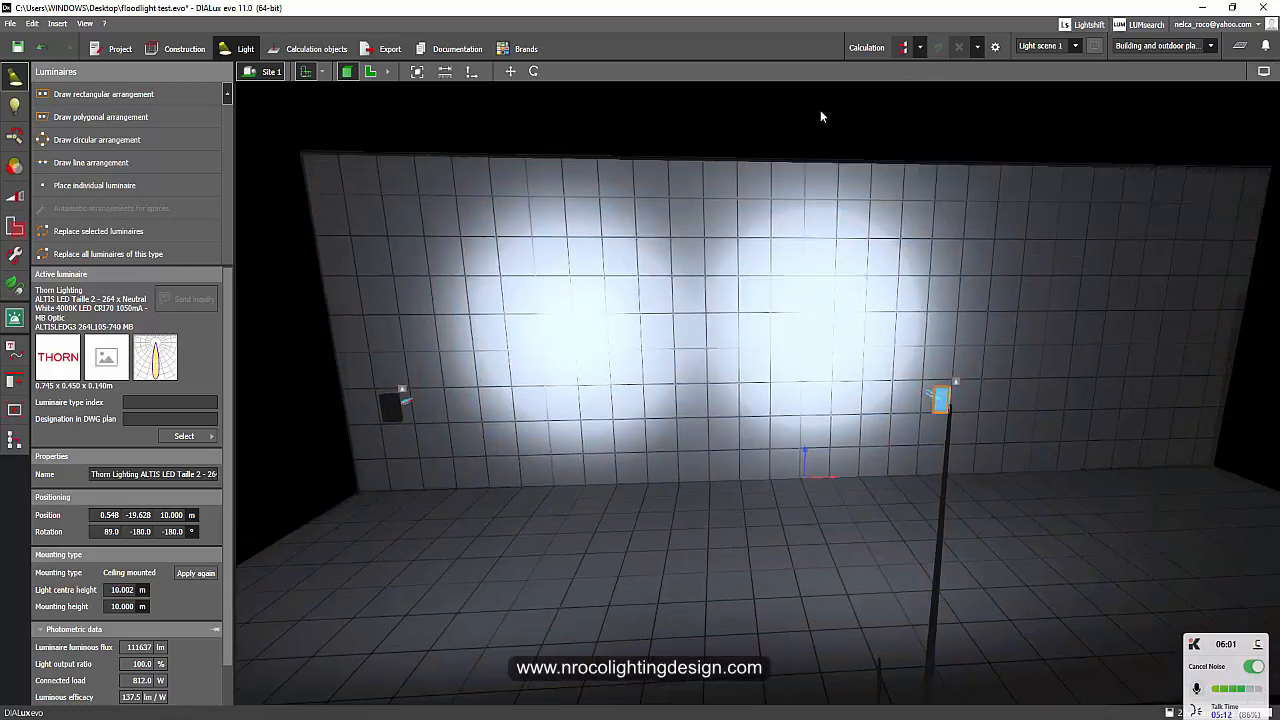
click(864, 48)
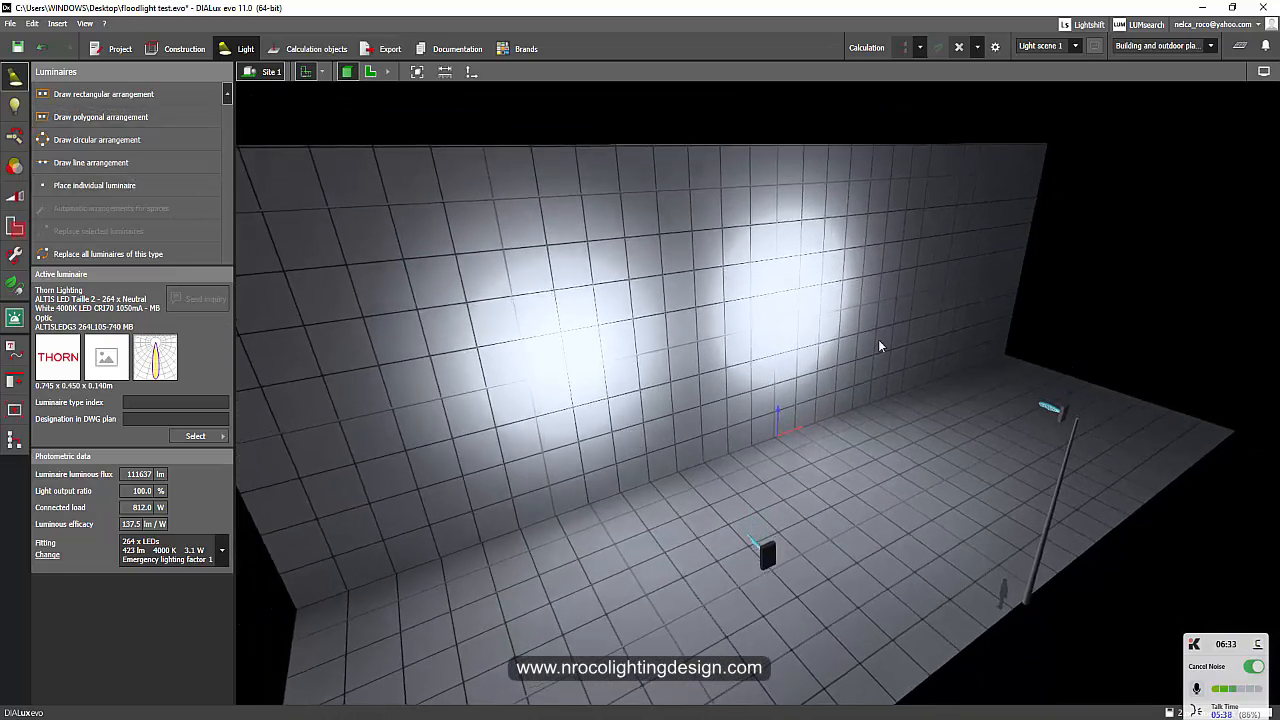
- Rotate a floodlight toward the ground, accepting that calculation results become invalid
right_click(1056, 410)
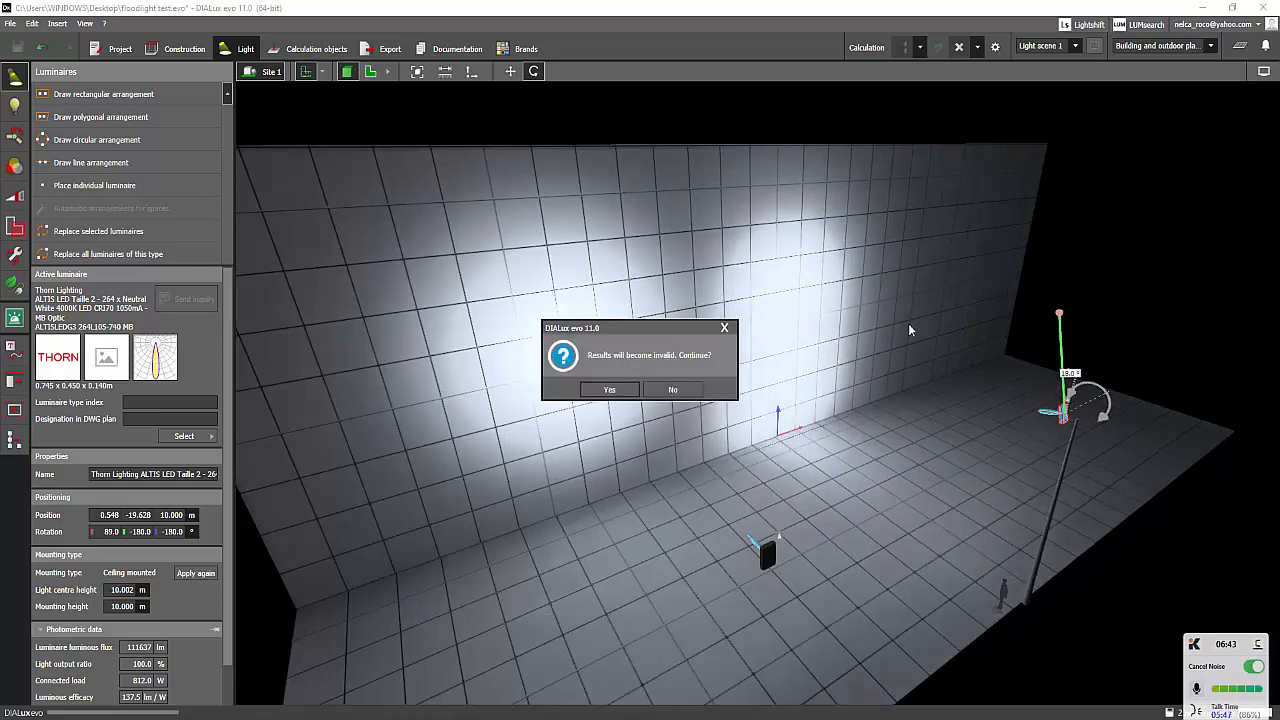
click(608, 388)
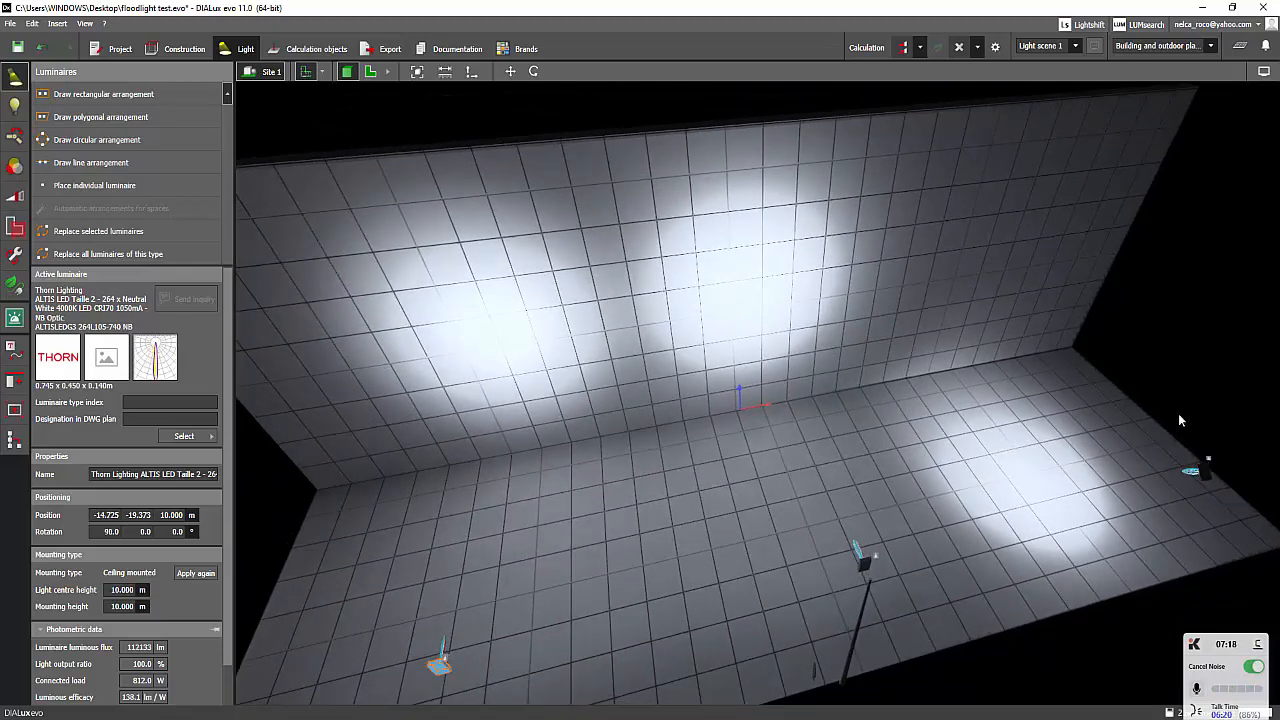
- Re-aim the right floodlight at a new tilt and check the brightness and white balance settings
right_click(1130, 464)
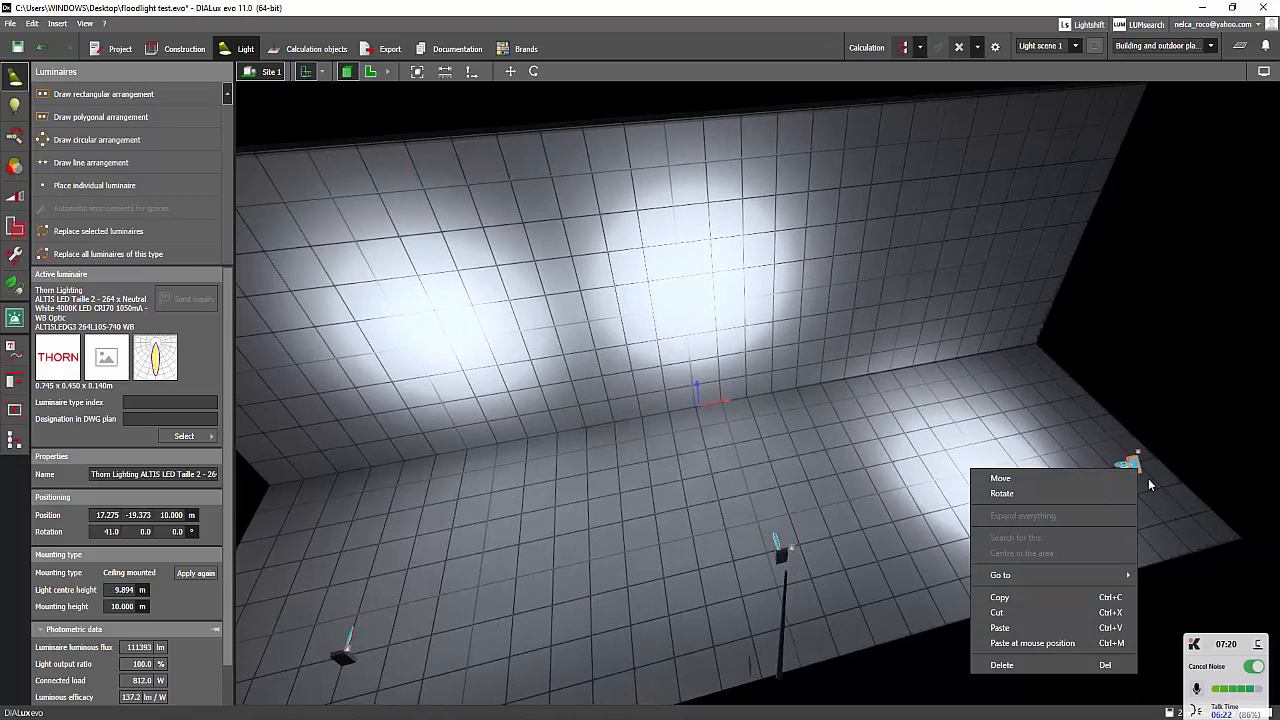
click(1000, 492)
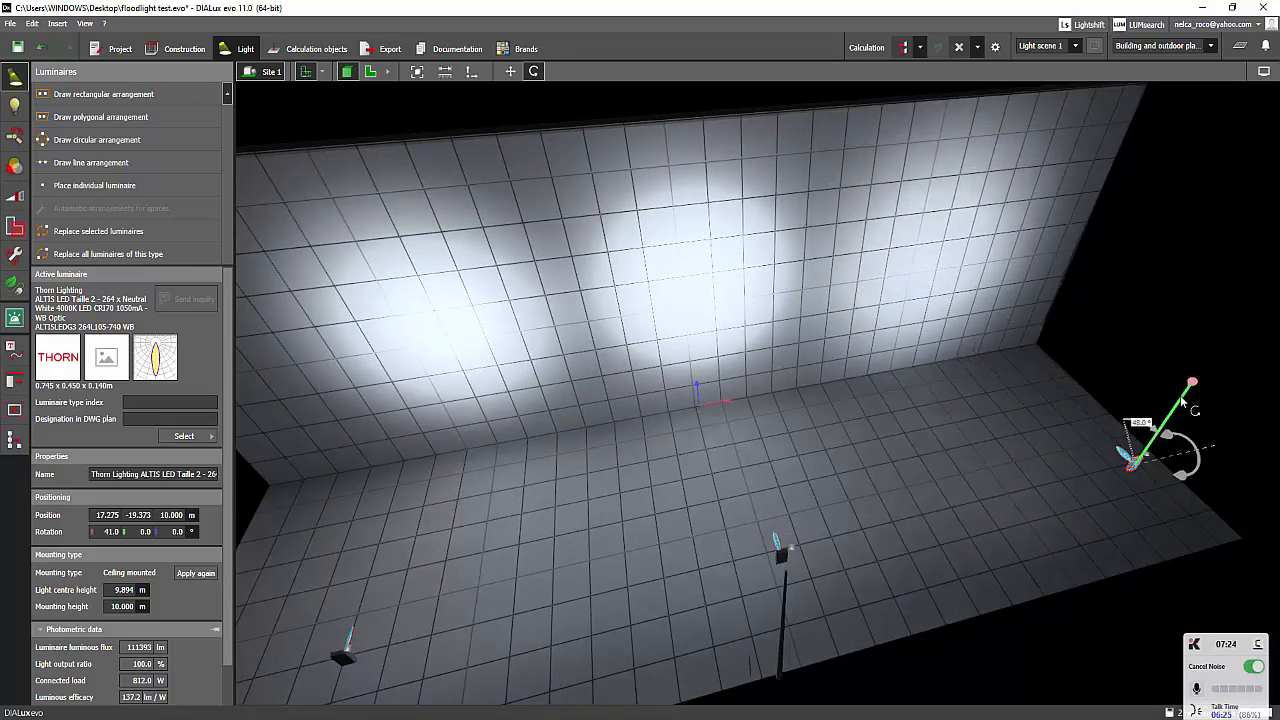
click(904, 48)
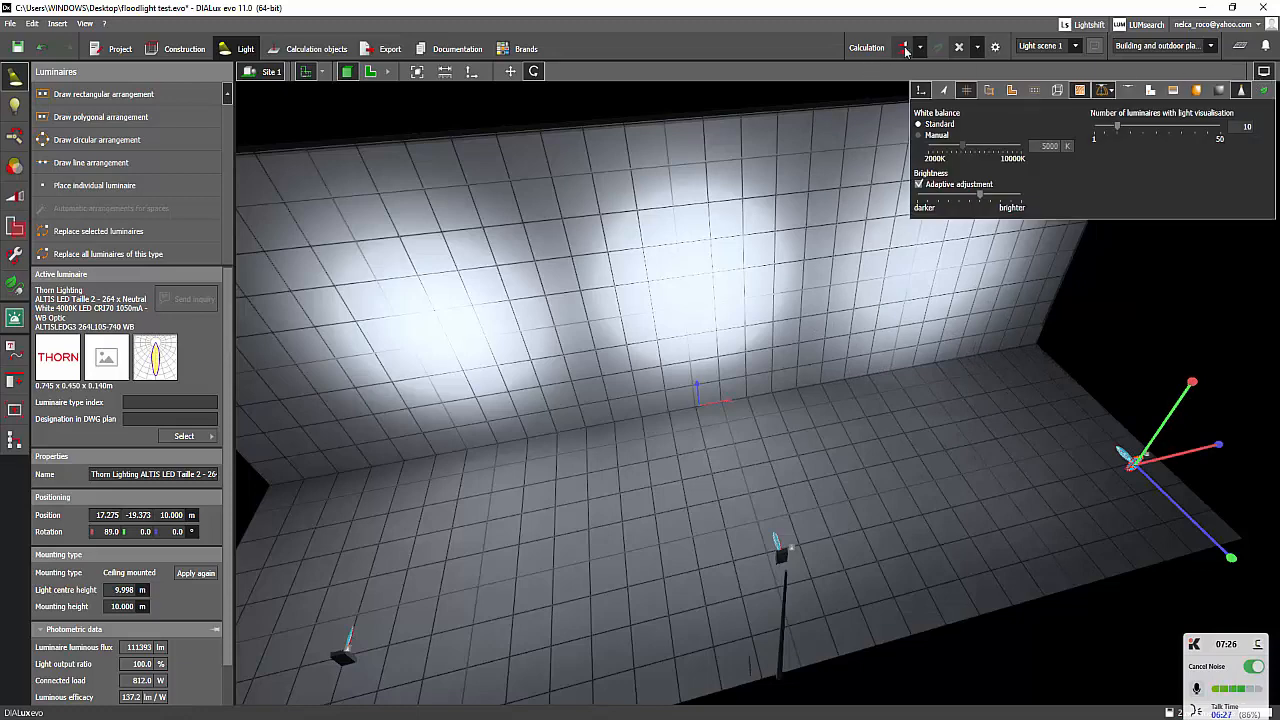
click(900, 48)
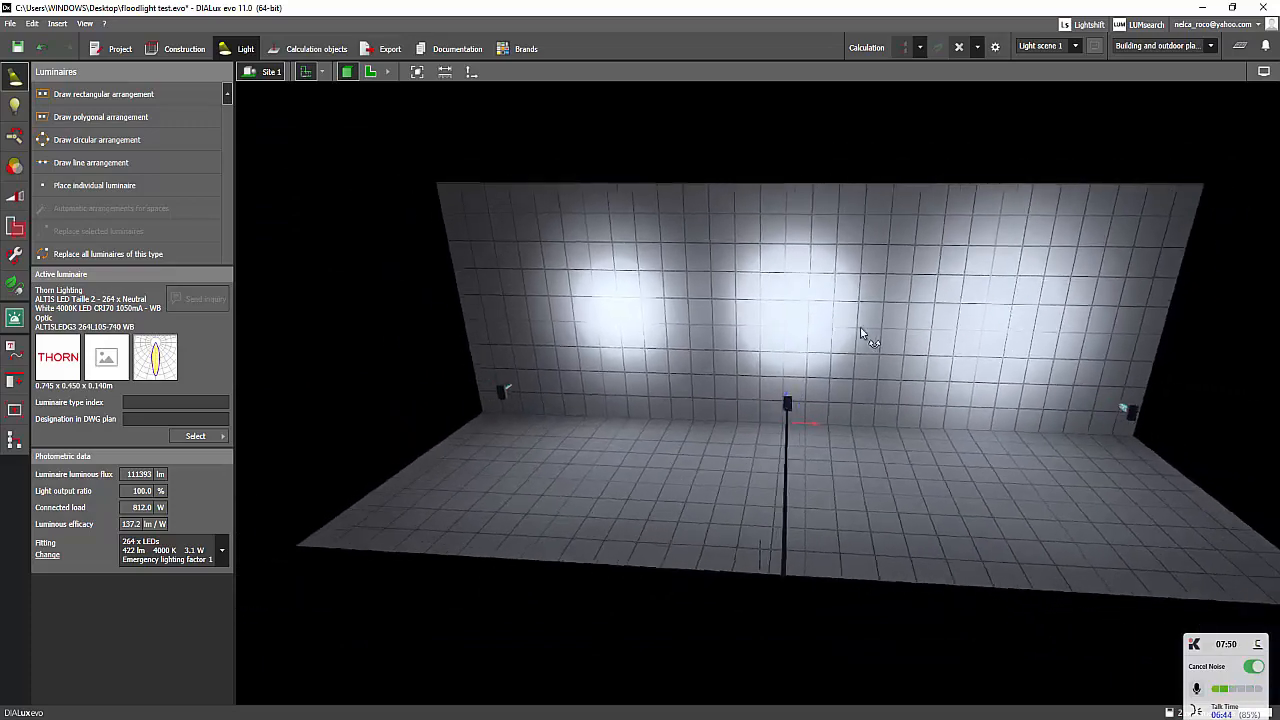
click(500, 392)
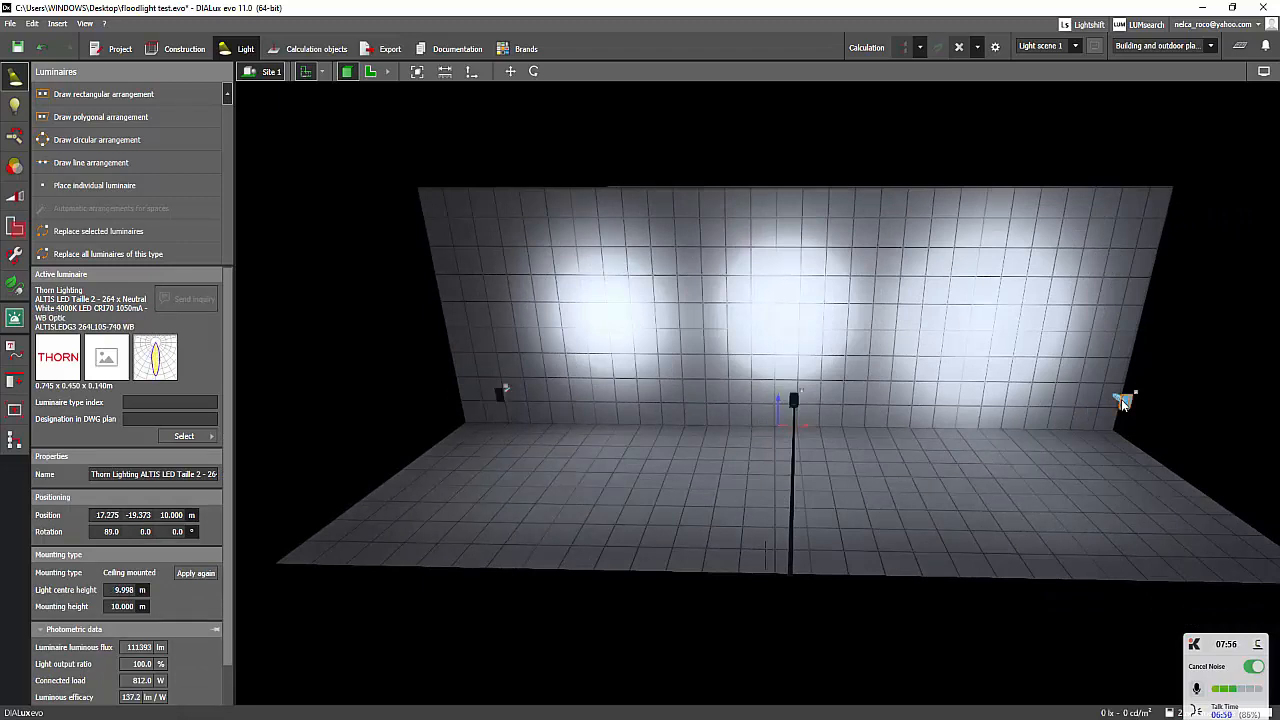
click(1196, 90)
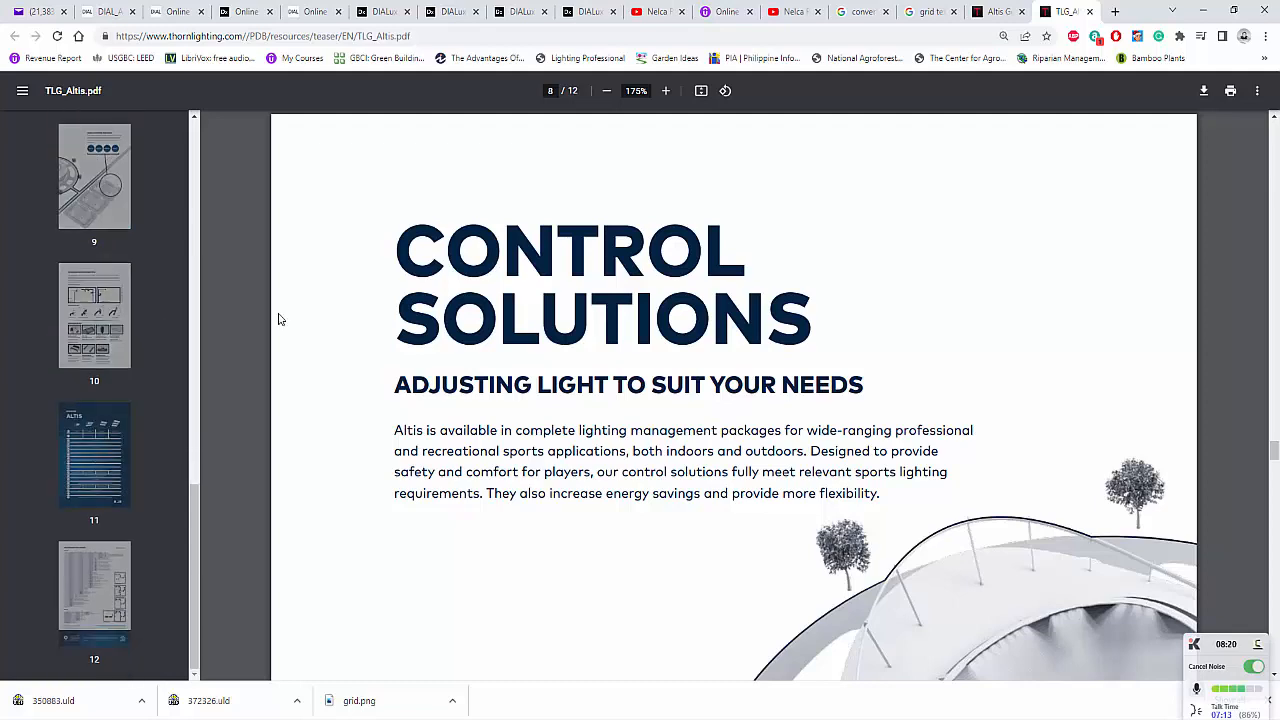
- Zoom out and jump to the Altis brochure's configuration guide page
click(606, 92)
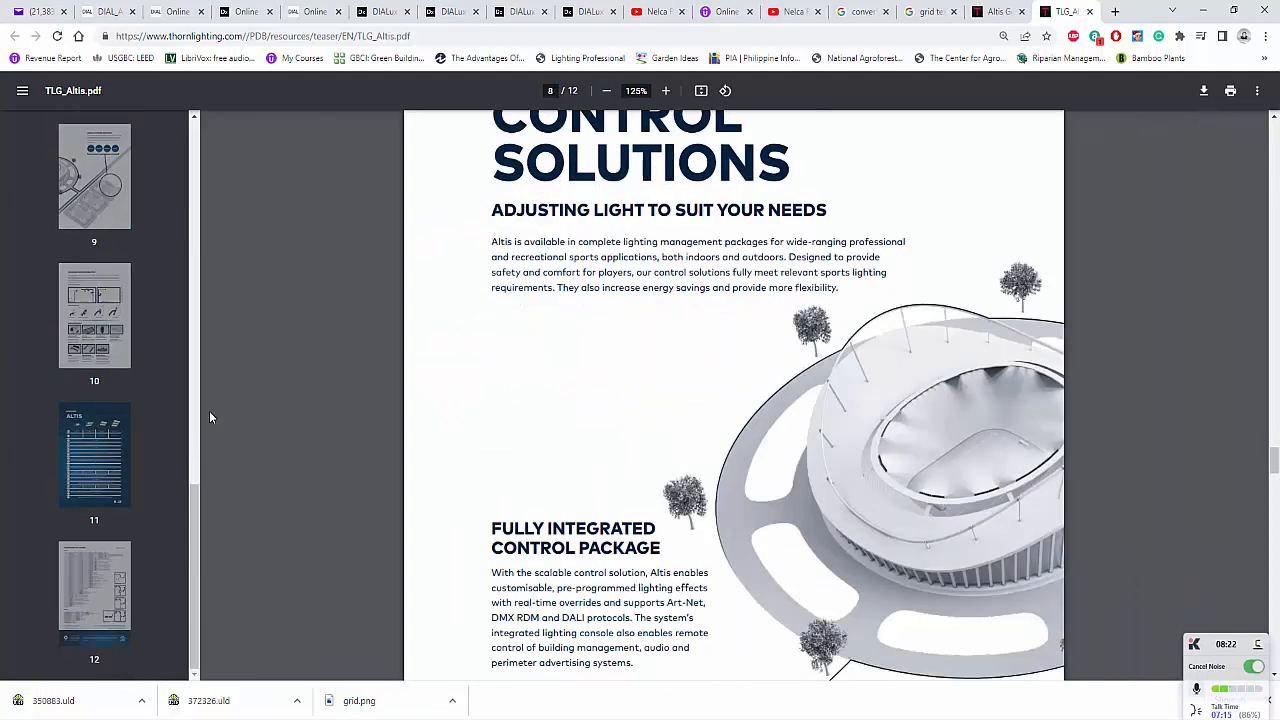
click(94, 592)
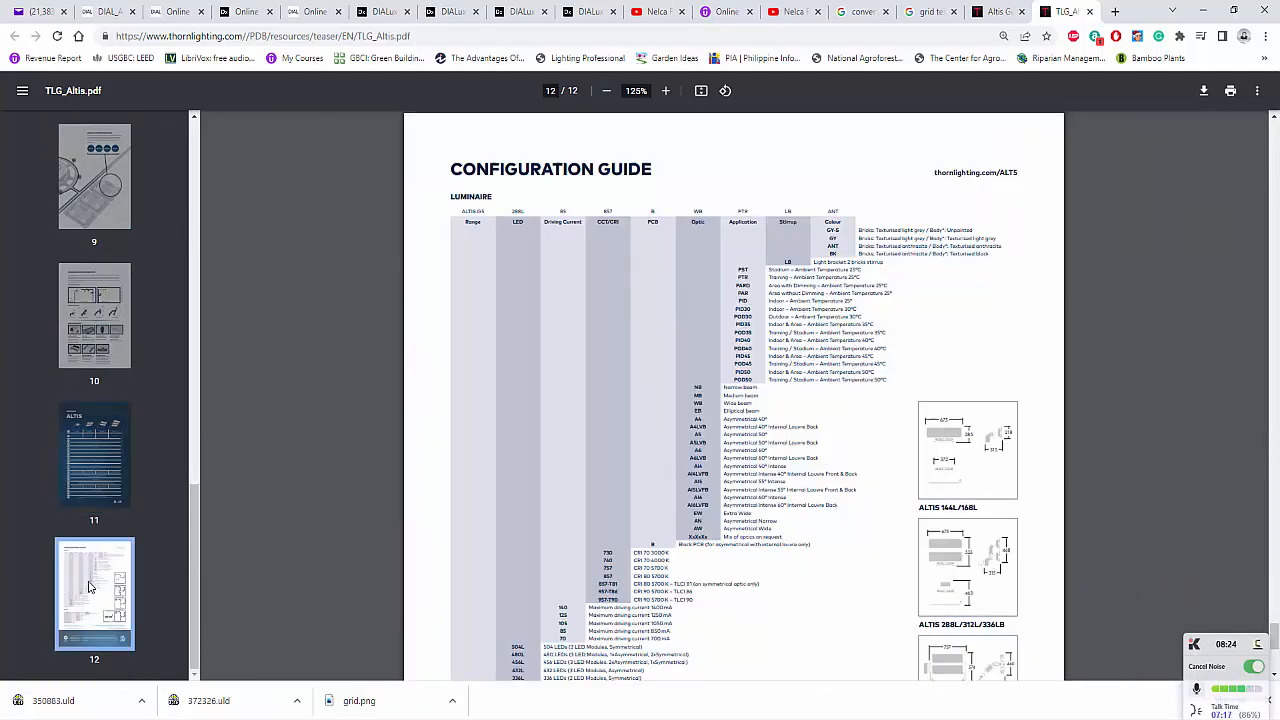
click(94, 312)
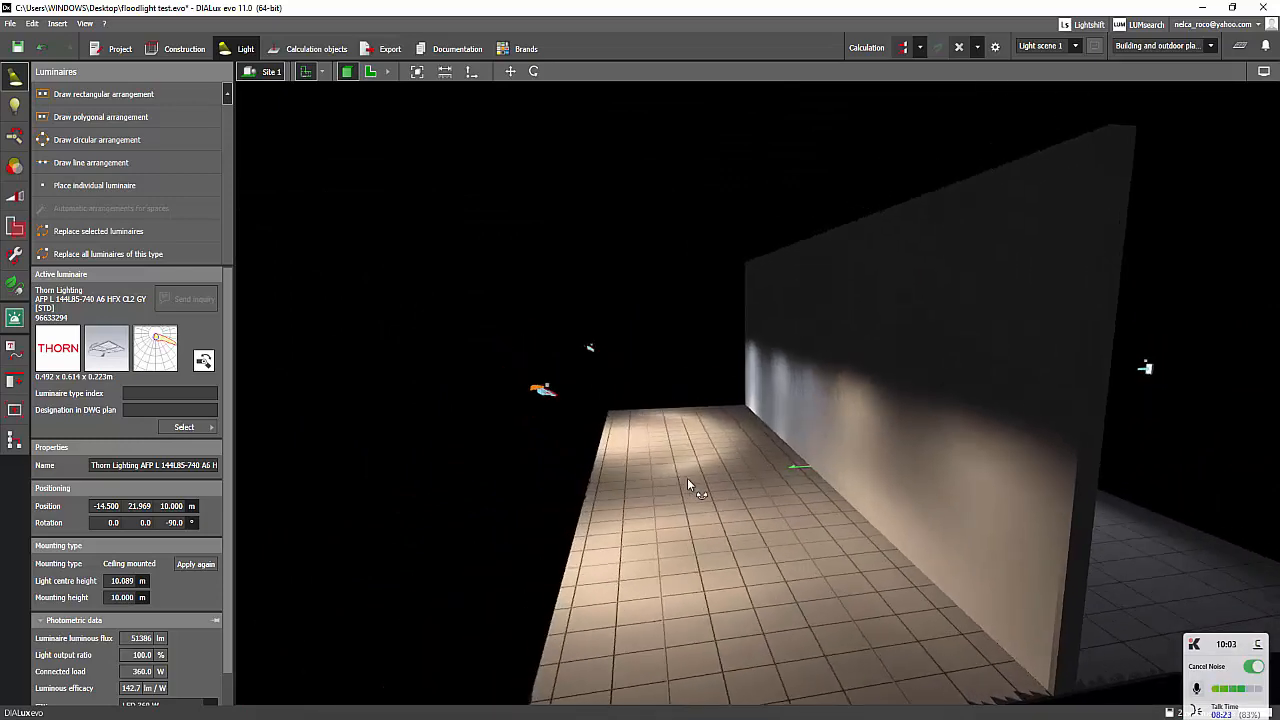
- Orbit the scene to check the ground washed by the Thorn AFP floodlight
drag(690, 486, 838, 500)
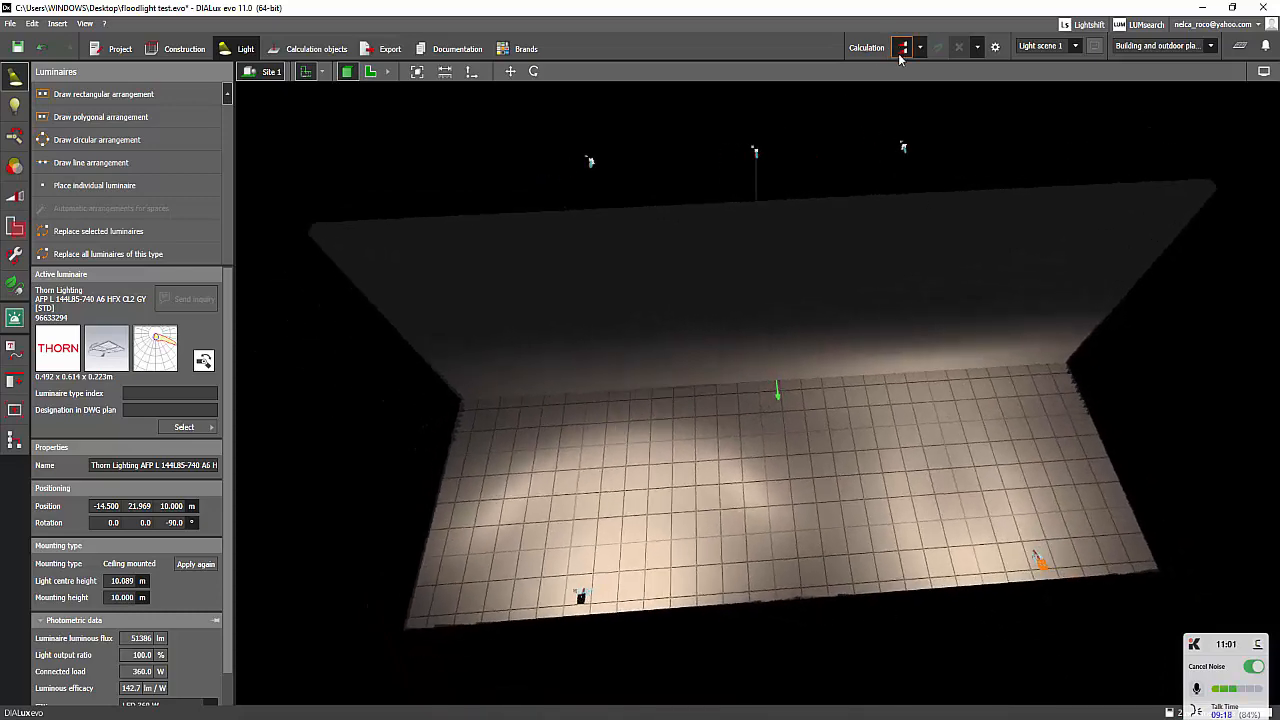
- Run the lighting calculation, view false colour results, and return to the rendered floodlit wall
click(904, 46)
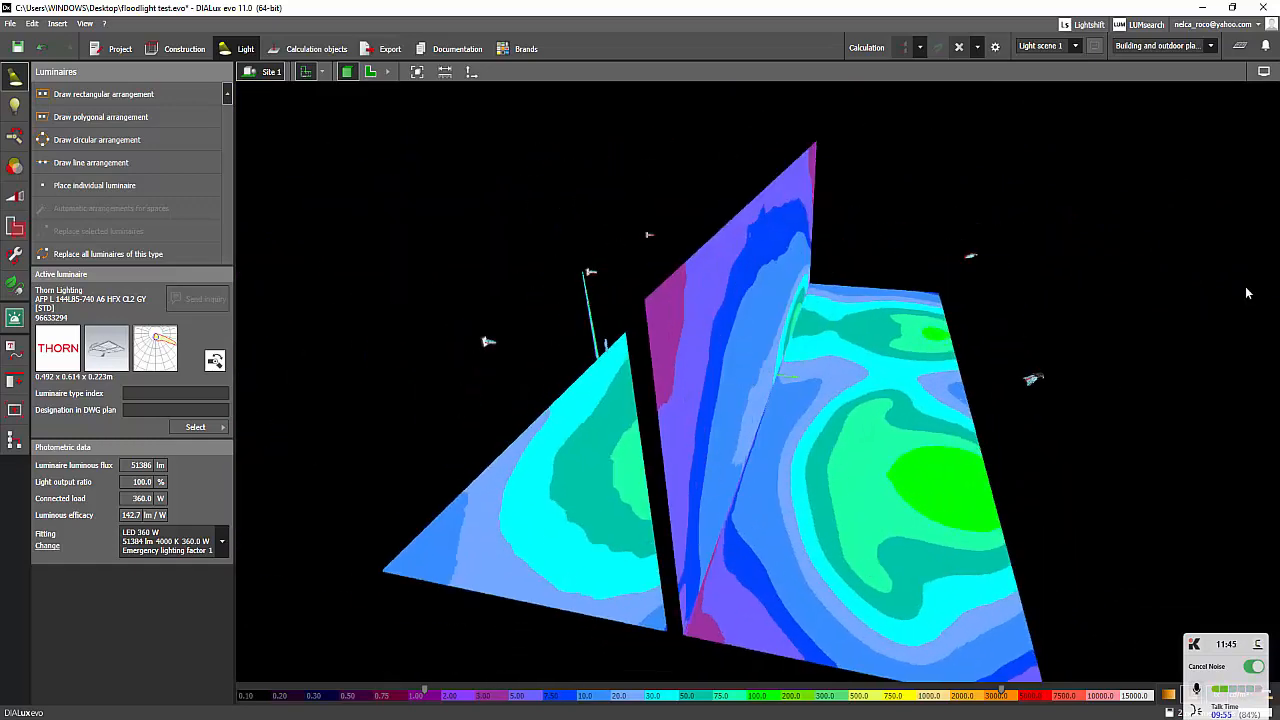
click(1196, 90)
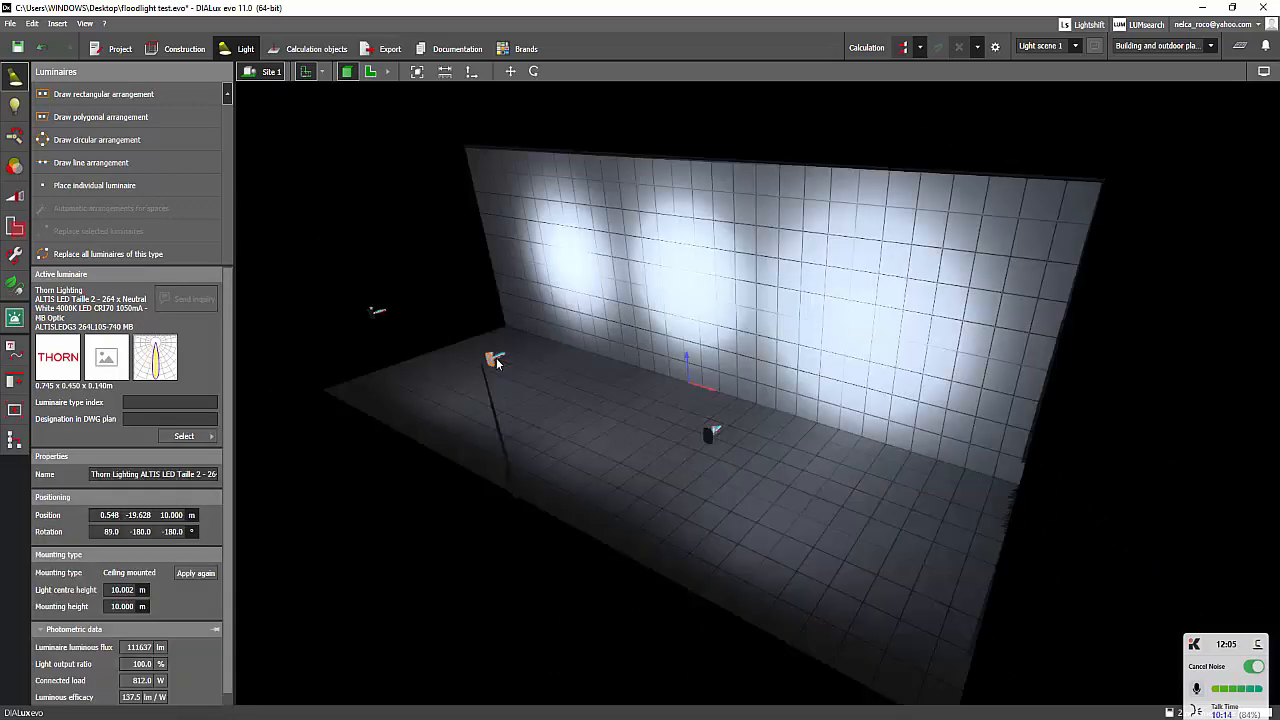
- Re-tilt one Thorn floodlight via Rotate so its beam sweeps brighter across the wall's left side
right_click(496, 360)
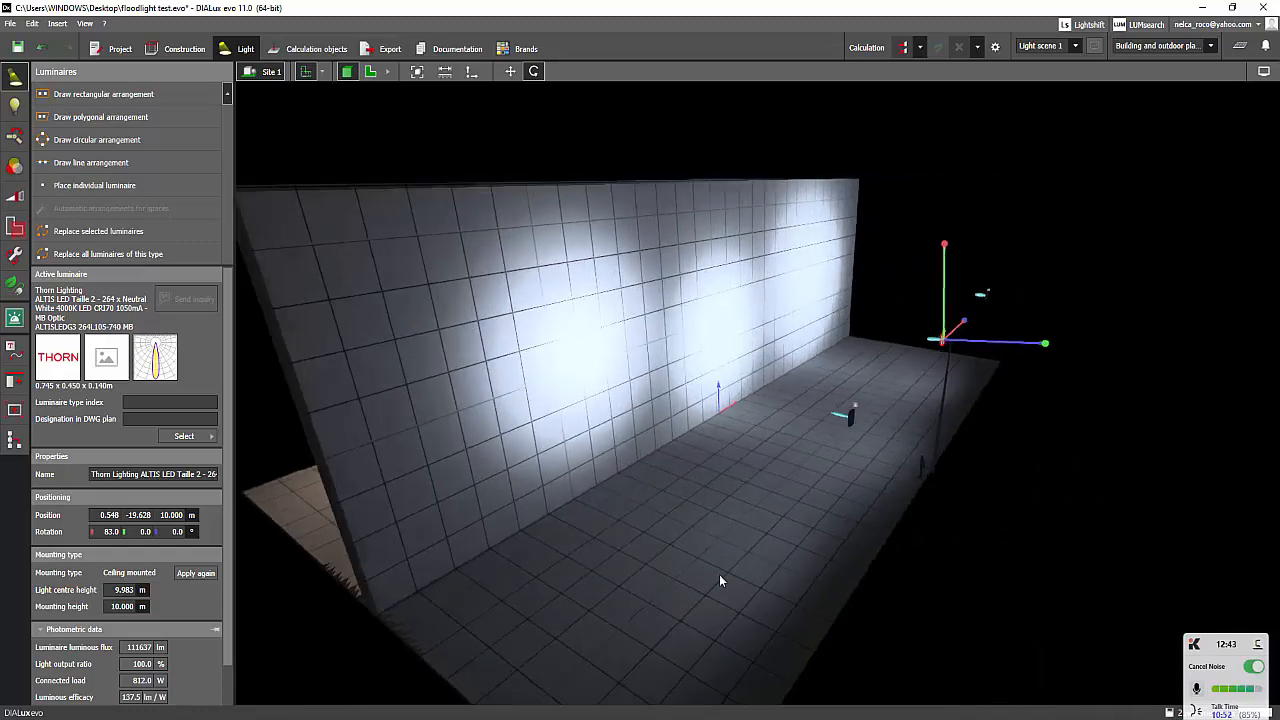
drag(720, 580, 890, 532)
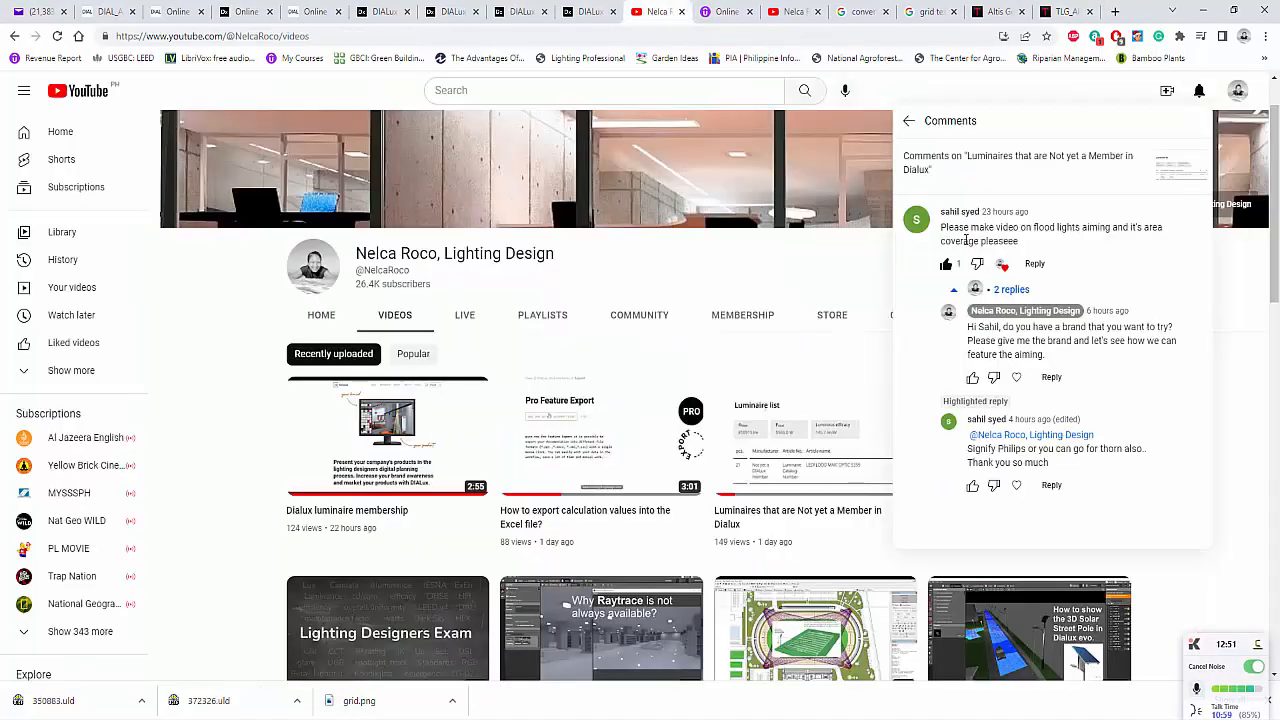
- Scroll down and back up through the Nelca Roco channel's Videos listing
scroll(down, 3)
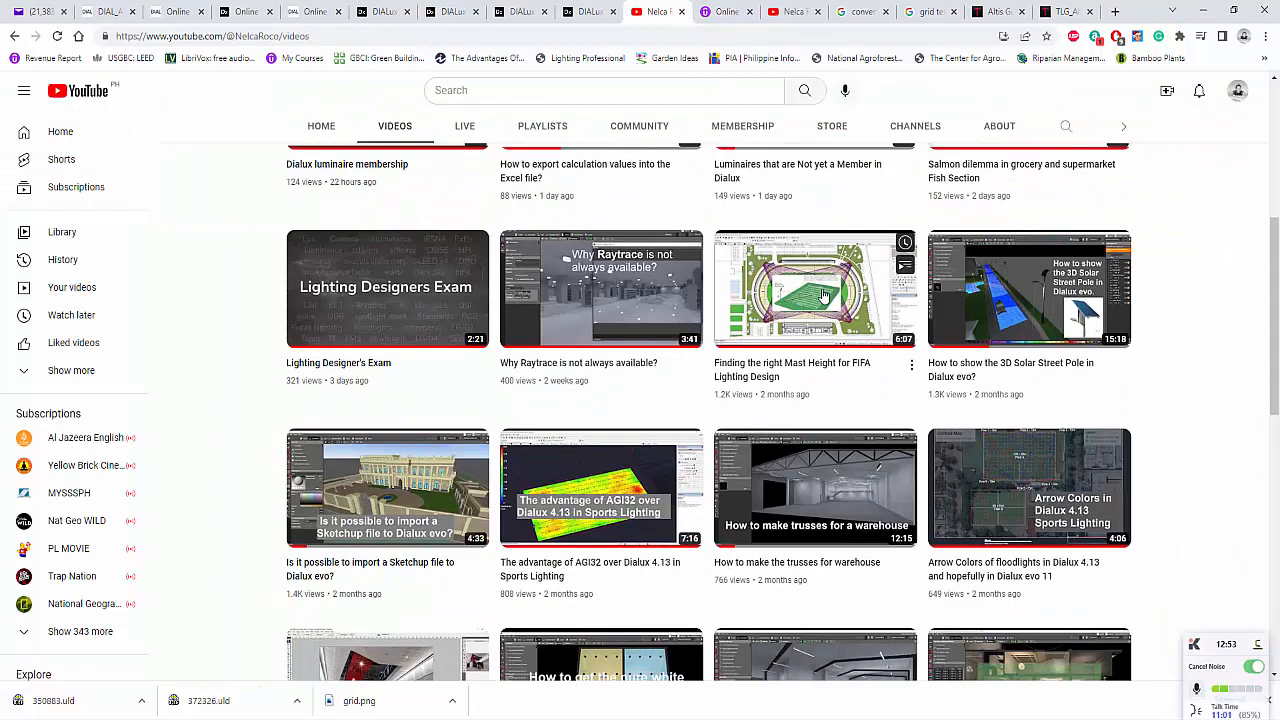
scroll(up, 3)
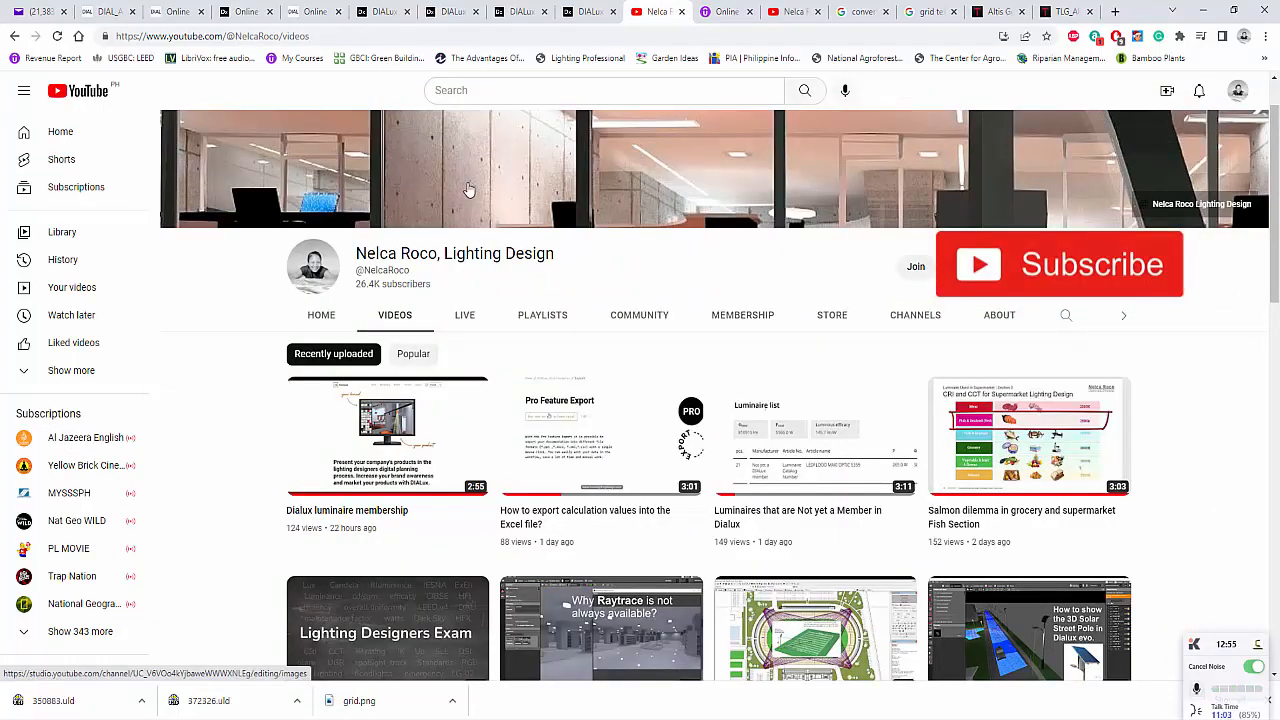